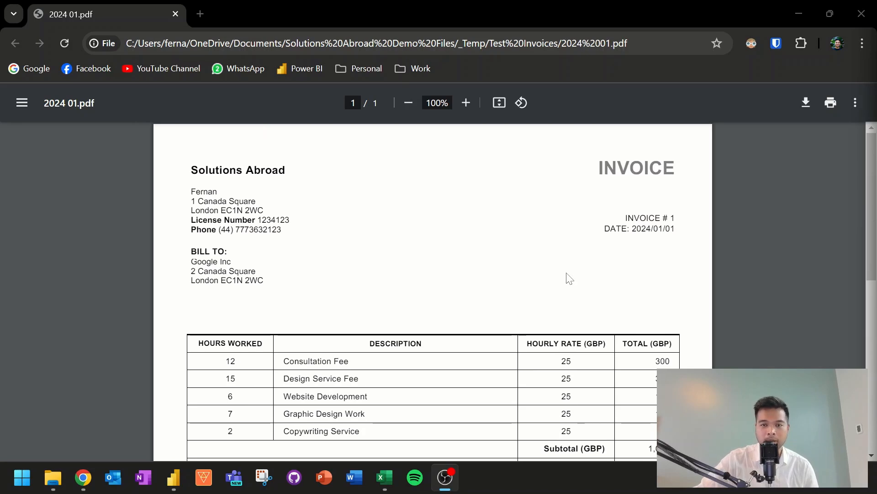
- Scroll down the 2024 01 invoice PDF to its line-item table
{"action": "scroll", "scroll_direction": "down", "scroll_amount": 3}
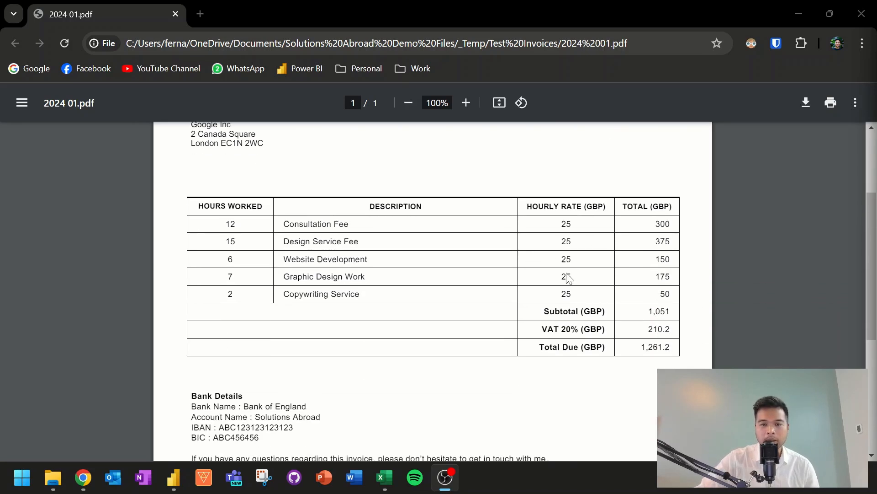
{"action": "mouse_move", "coordinate": [455, 257]}
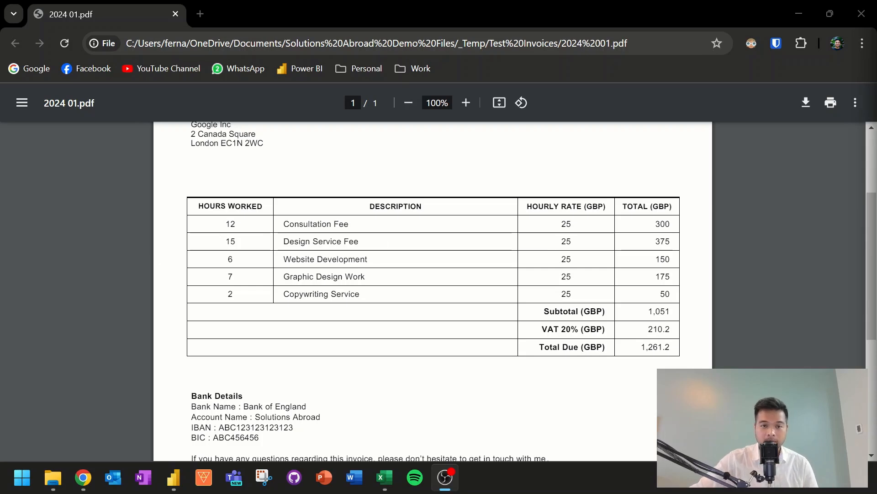
{"action": "mouse_move", "coordinate": [270, 254]}
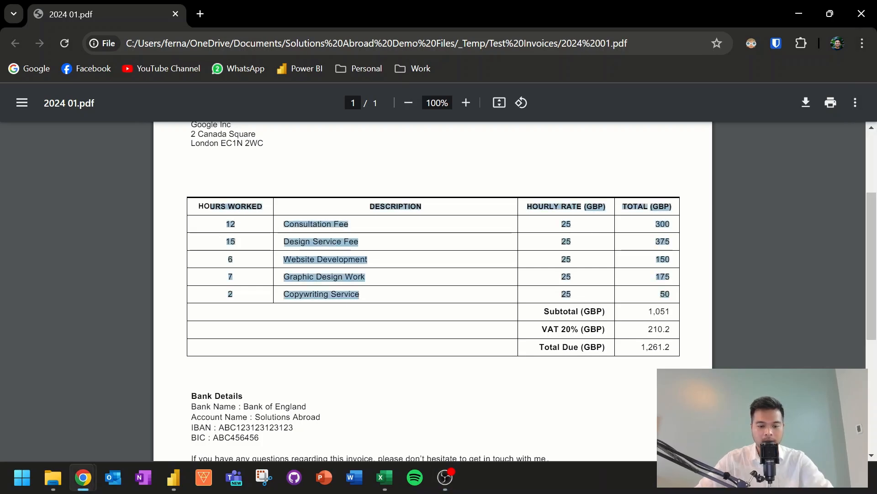
{"action": "mouse_move", "coordinate": [434, 411]}
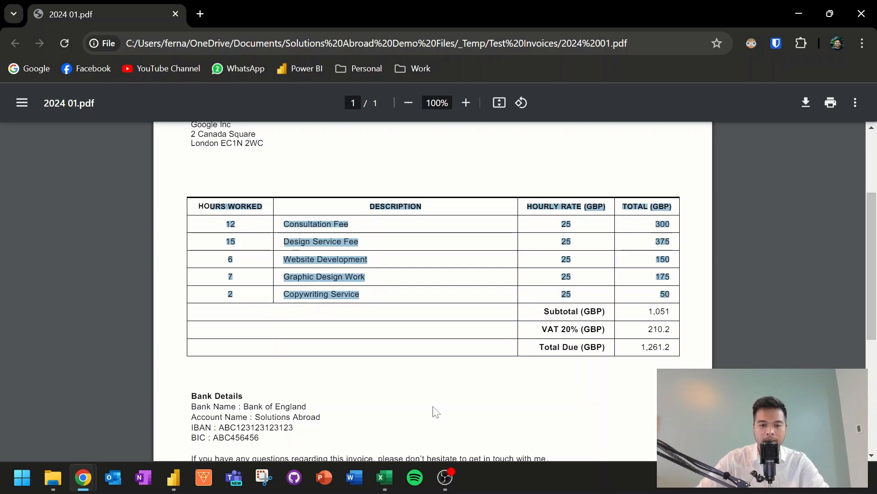
- Bring up the blank Excel workbook and undo the one-cell paste of the invoice table
{"action": "left_click", "coordinate": [384, 476]}
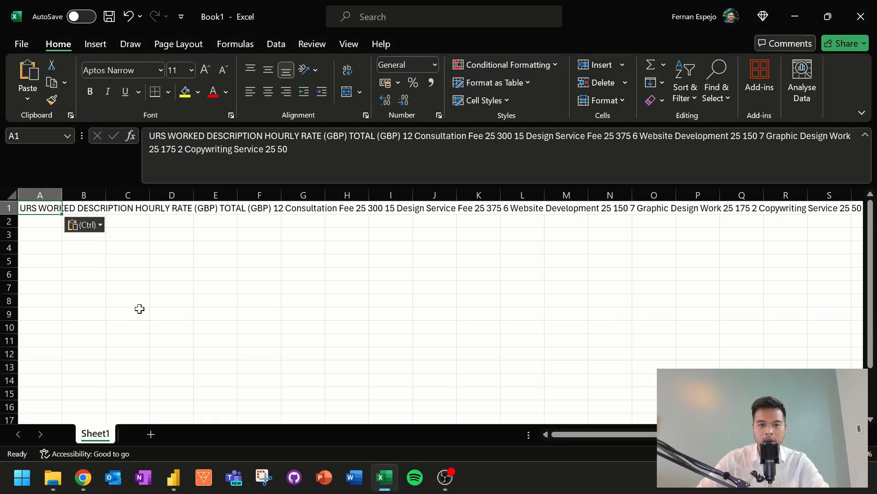
{"action": "mouse_move", "coordinate": [163, 289]}
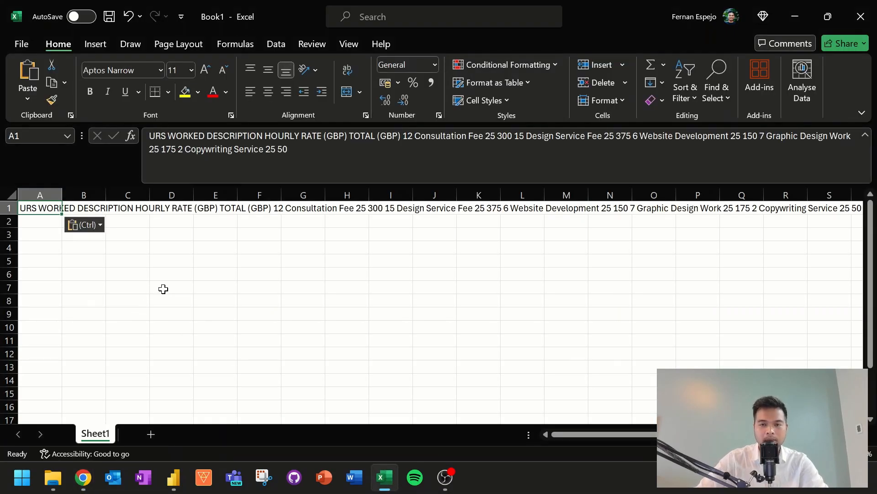
{"action": "key", "text": "Ctrl+z"}
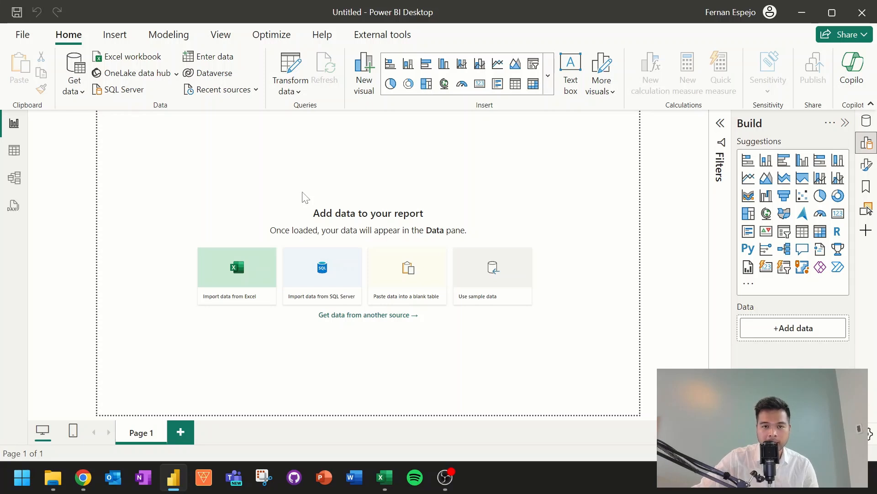
{"action": "mouse_move", "coordinate": [271, 205]}
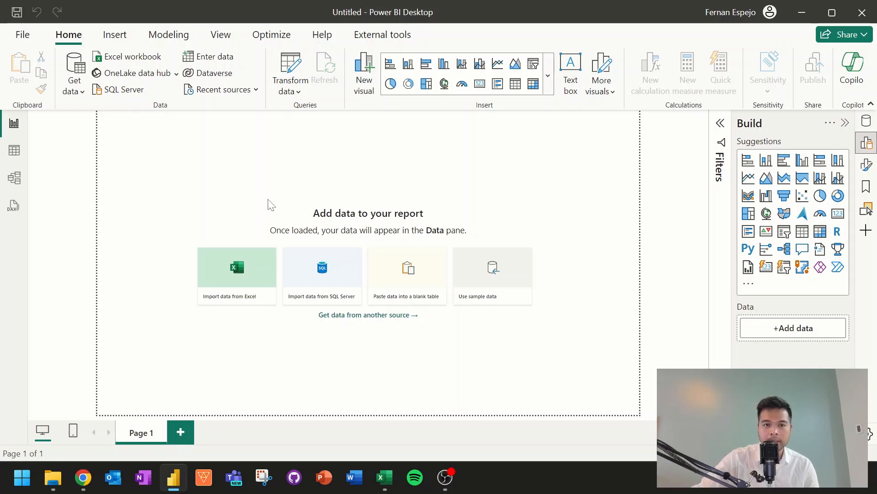
{"action": "mouse_move", "coordinate": [203, 158]}
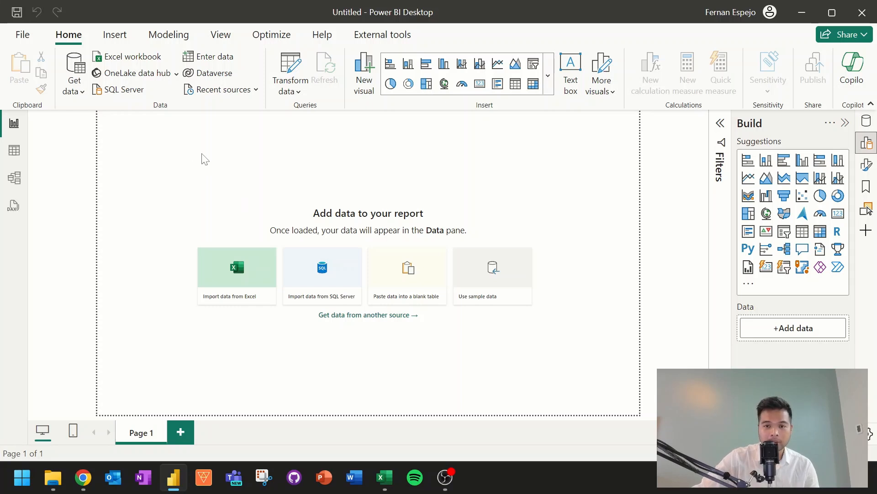
{"action": "mouse_move", "coordinate": [146, 148]}
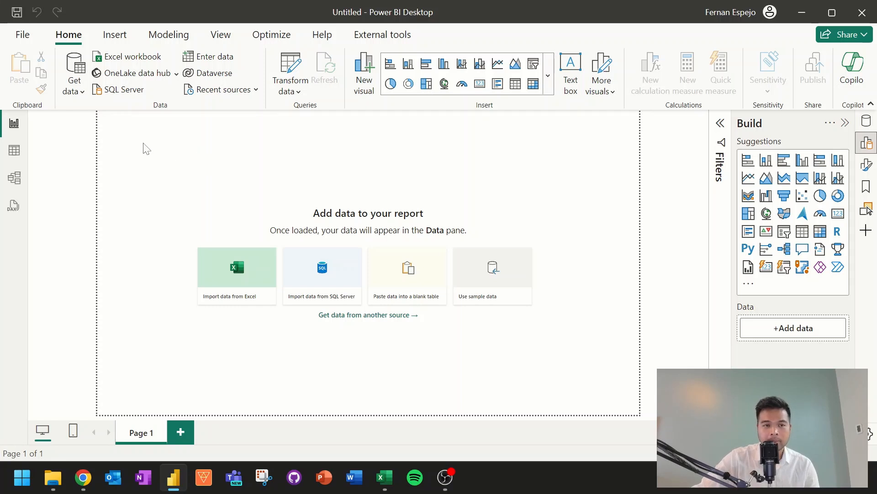
{"action": "mouse_move", "coordinate": [73, 69]}
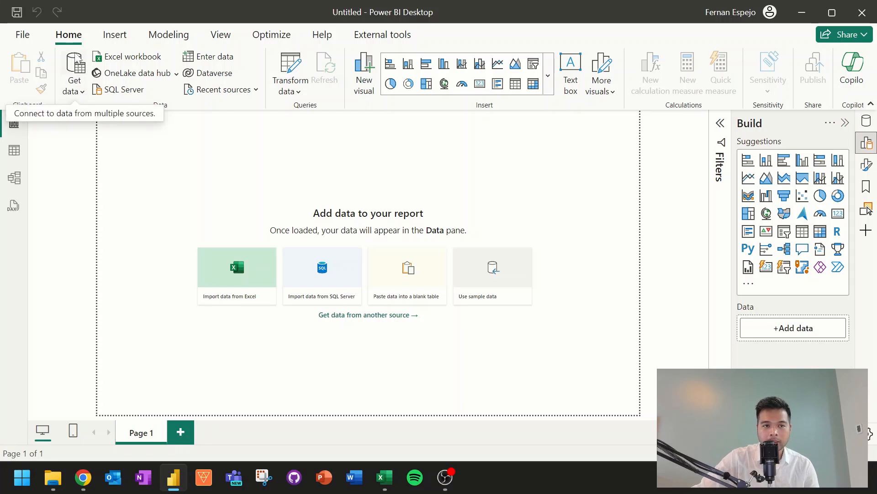
- Open invoice 2024 01 from the Test Invoices folder with the PDF connector
{"action": "left_click", "coordinate": [74, 71]}
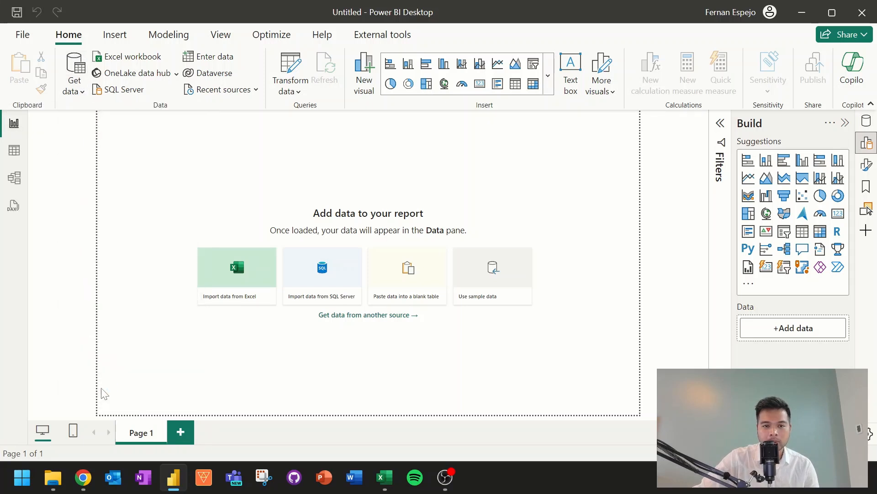
{"action": "left_click", "coordinate": [369, 315]}
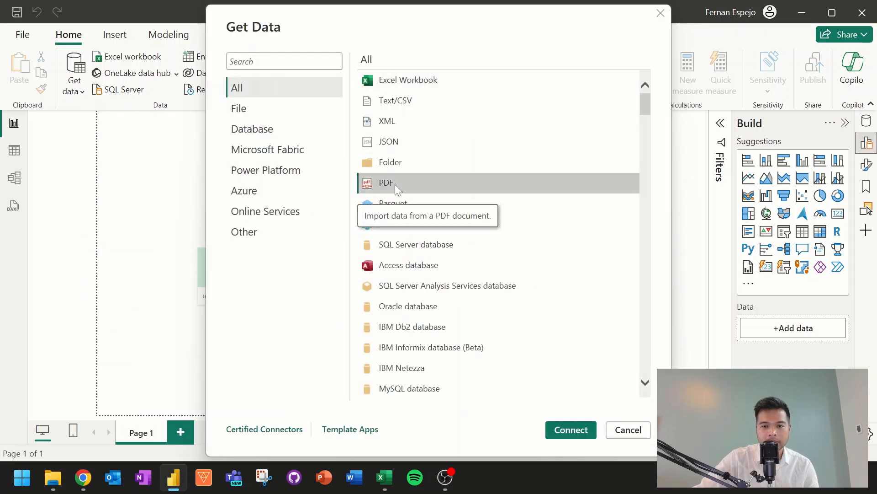
{"action": "left_click", "coordinate": [628, 429]}
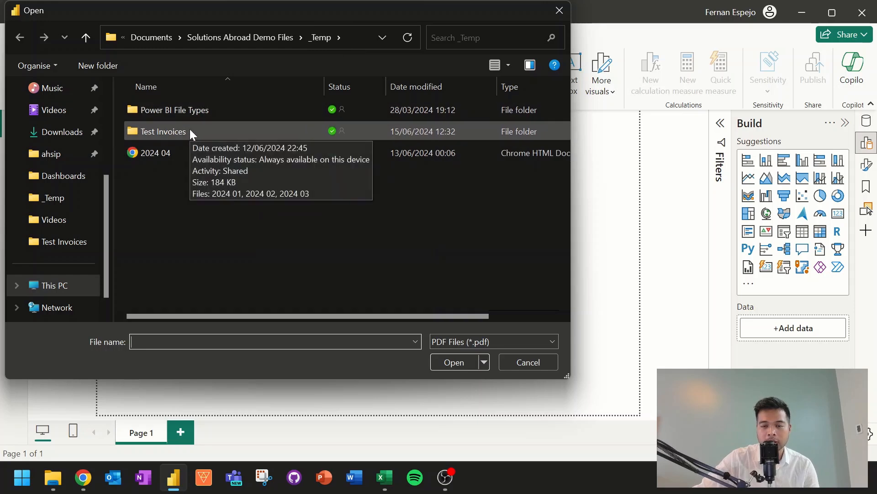
{"action": "double_click", "coordinate": [163, 131]}
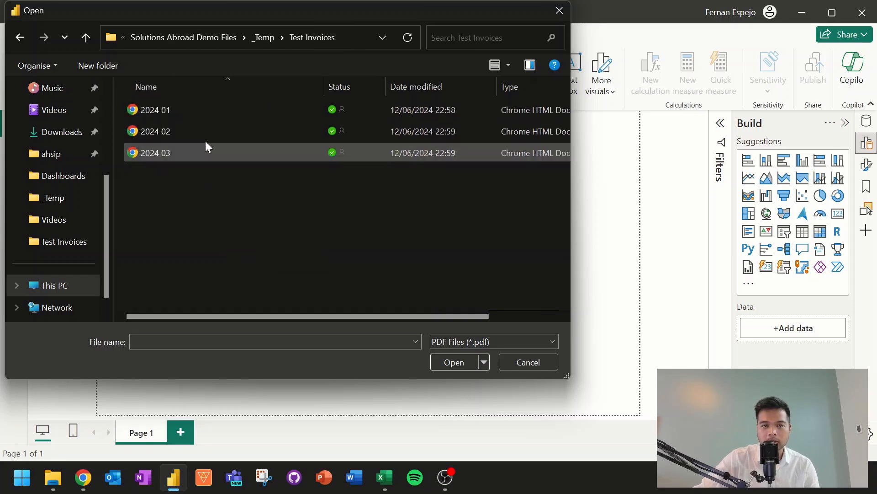
{"action": "mouse_move", "coordinate": [170, 112]}
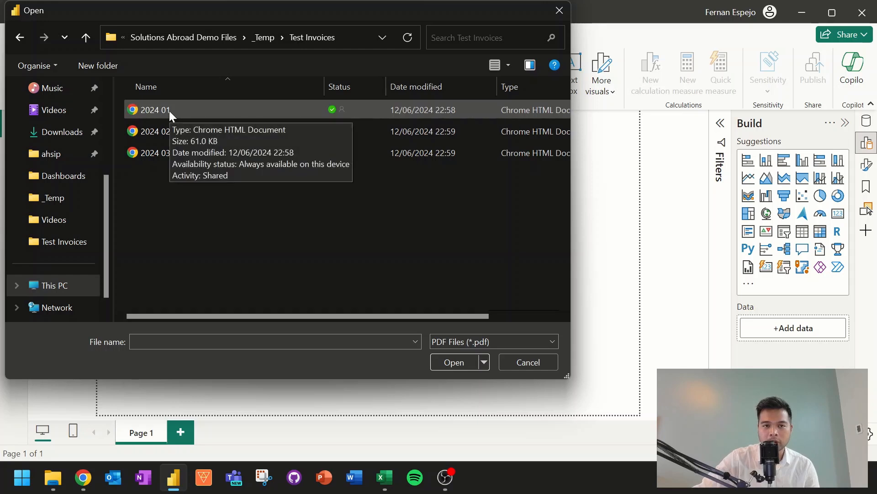
{"action": "left_click", "coordinate": [156, 110]}
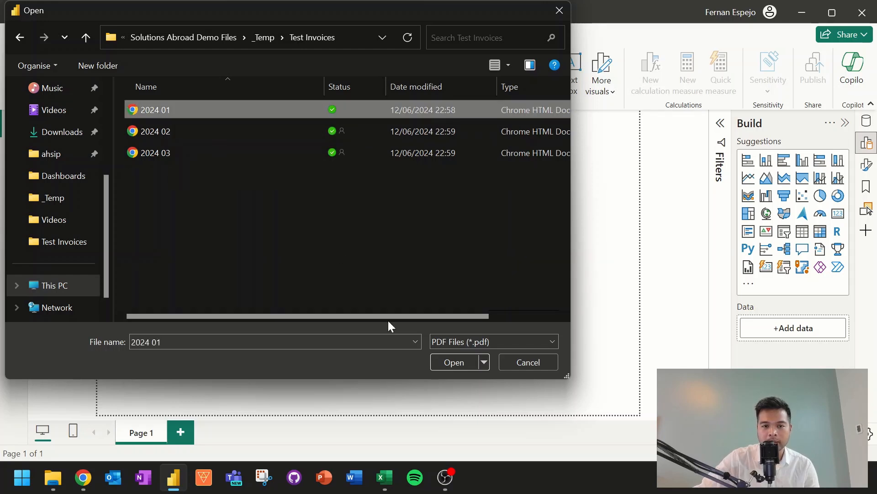
{"action": "left_click", "coordinate": [528, 362]}
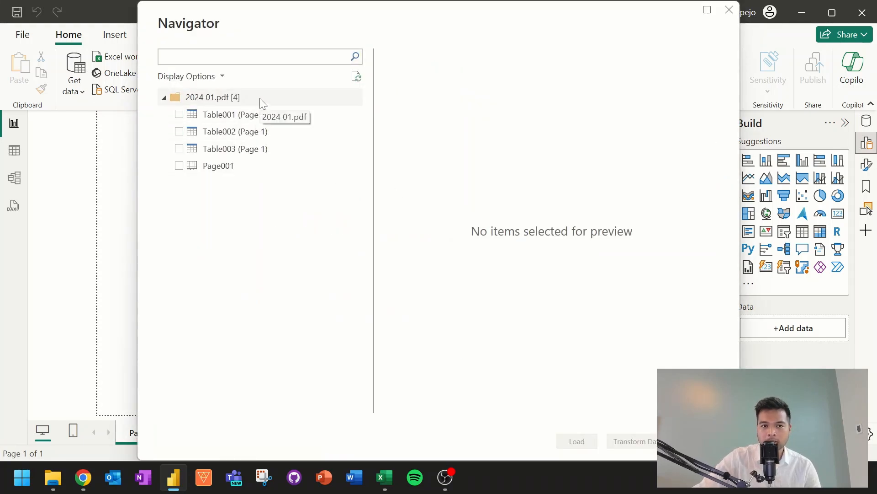
{"action": "mouse_move", "coordinate": [261, 110]}
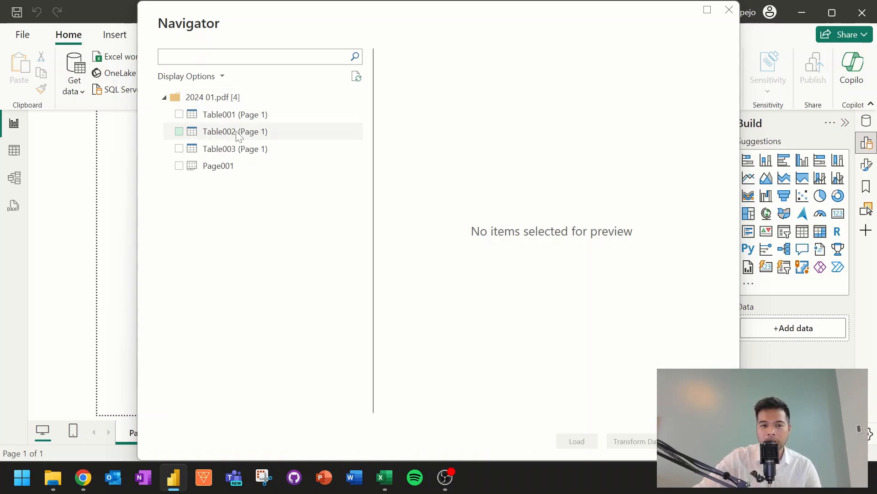
- Preview each extracted table, then tick Table002, the line items, for loading
{"action": "left_click", "coordinate": [218, 166]}
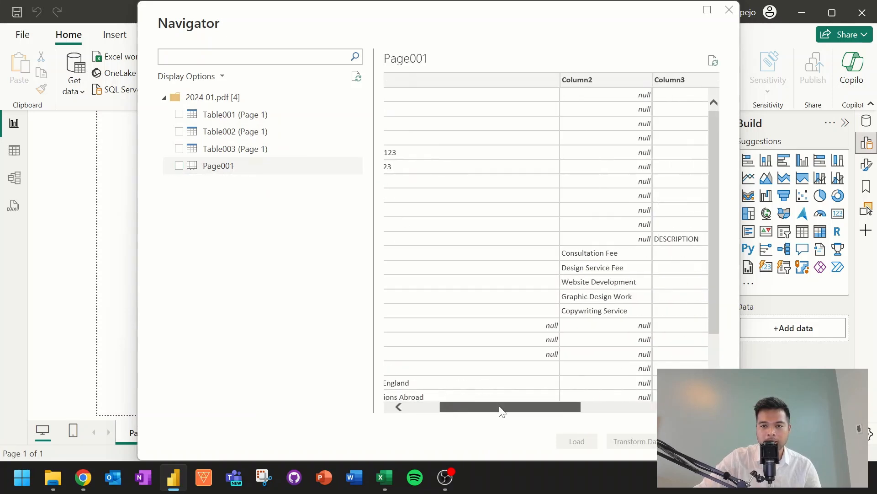
{"action": "left_click_drag", "start_coordinate": [509, 407], "coordinate": [497, 407]}
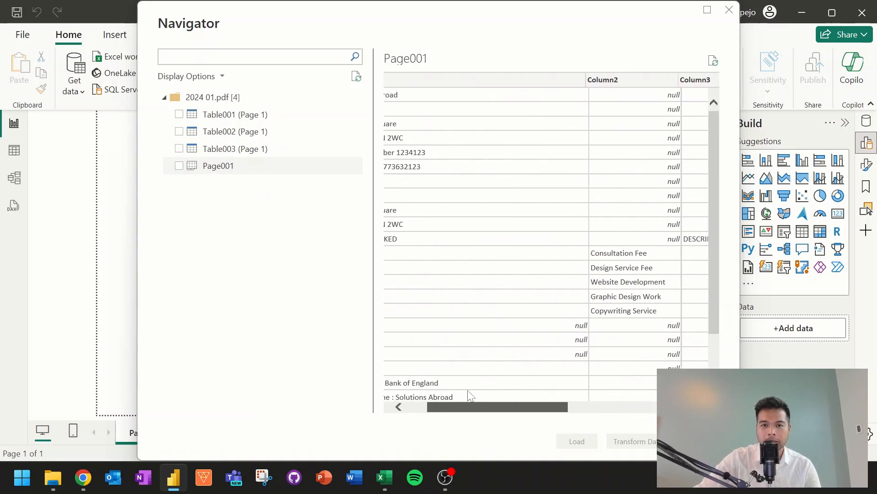
{"action": "left_click", "coordinate": [234, 114]}
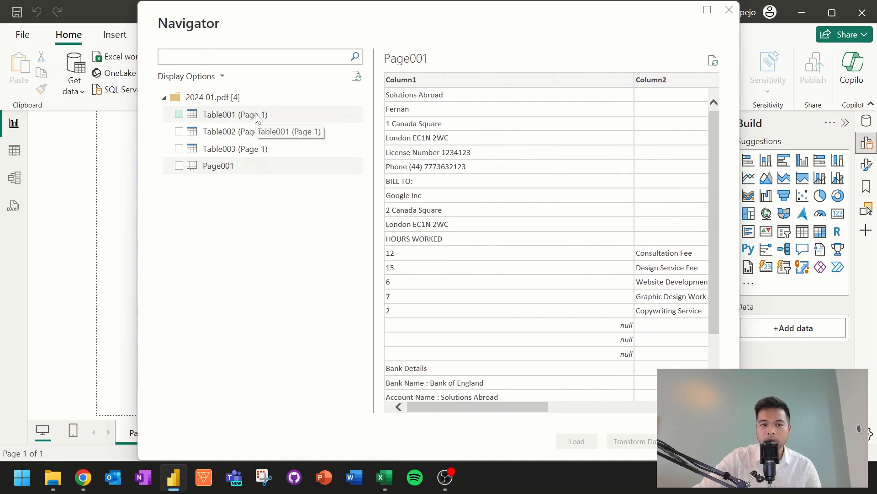
{"action": "left_click", "coordinate": [235, 114]}
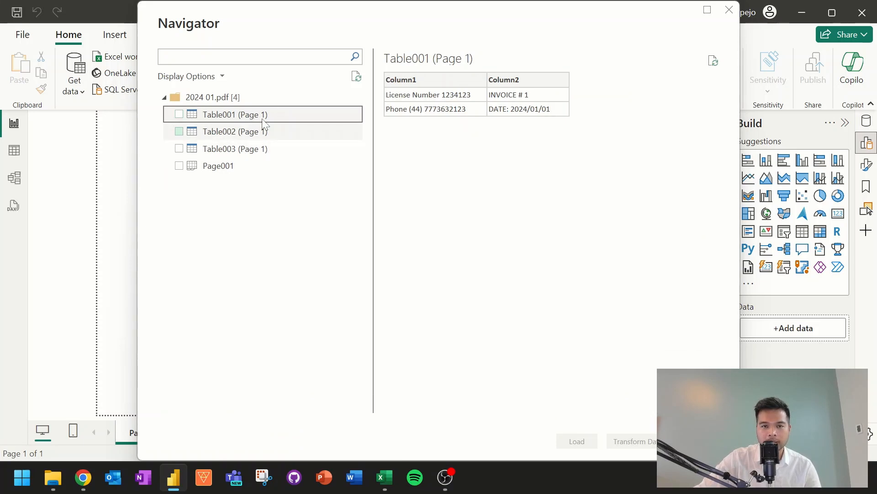
{"action": "mouse_move", "coordinate": [259, 135]}
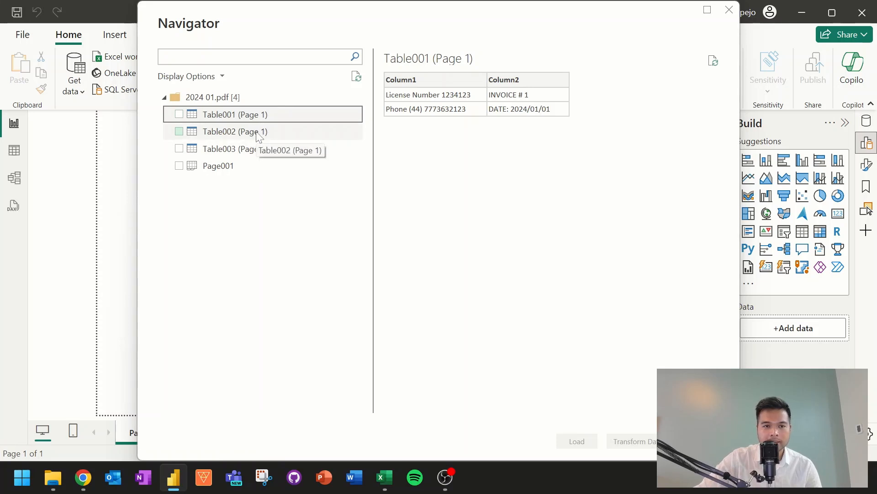
{"action": "left_click", "coordinate": [235, 131]}
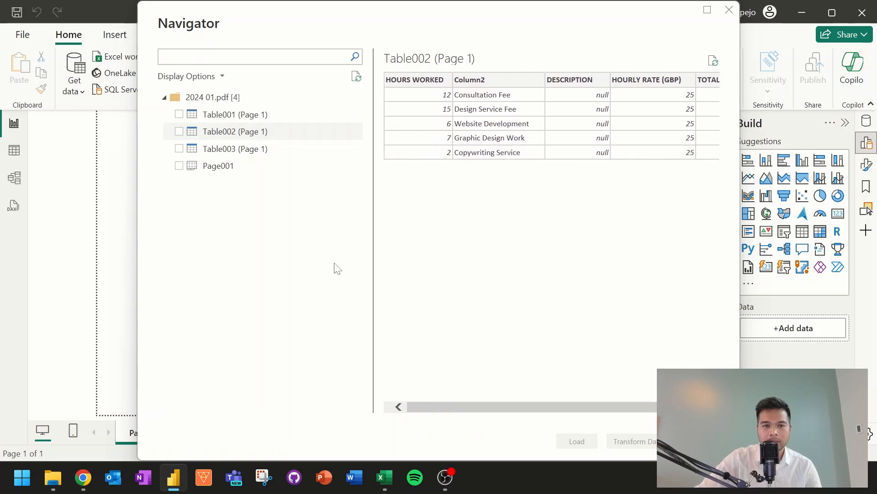
{"action": "left_click", "coordinate": [234, 149]}
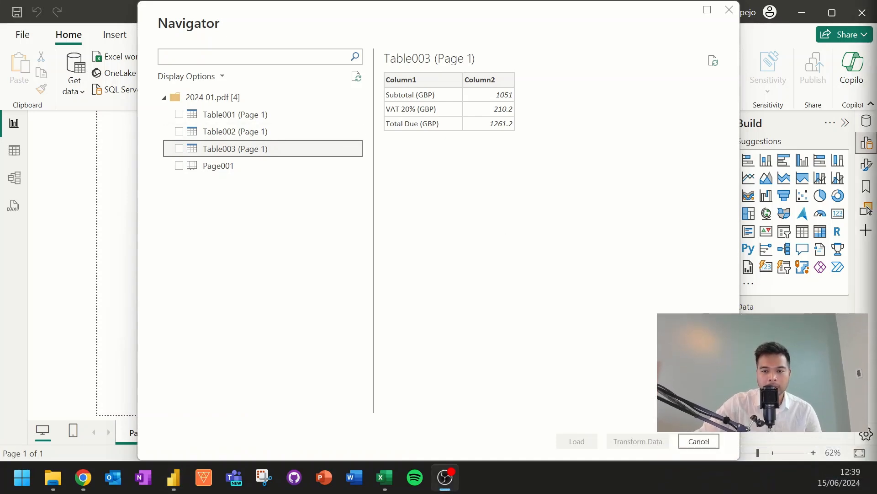
{"action": "left_click", "coordinate": [234, 131]}
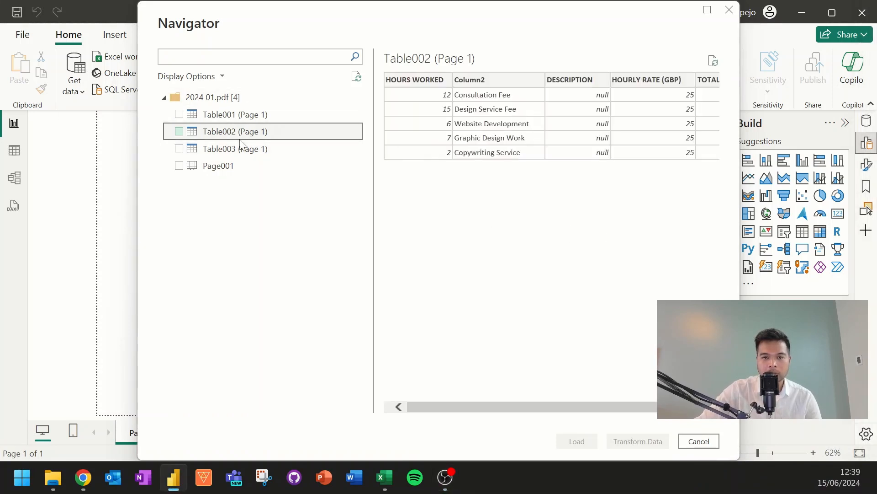
{"action": "mouse_move", "coordinate": [232, 133]}
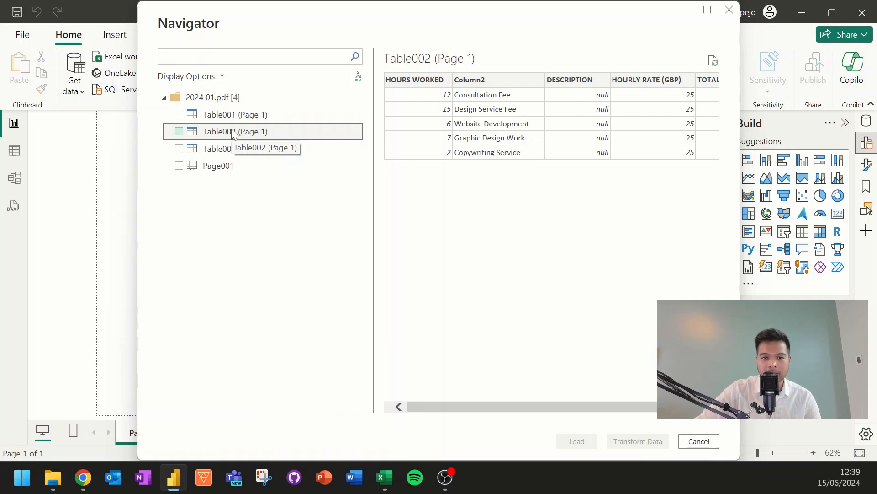
{"action": "left_click", "coordinate": [178, 131]}
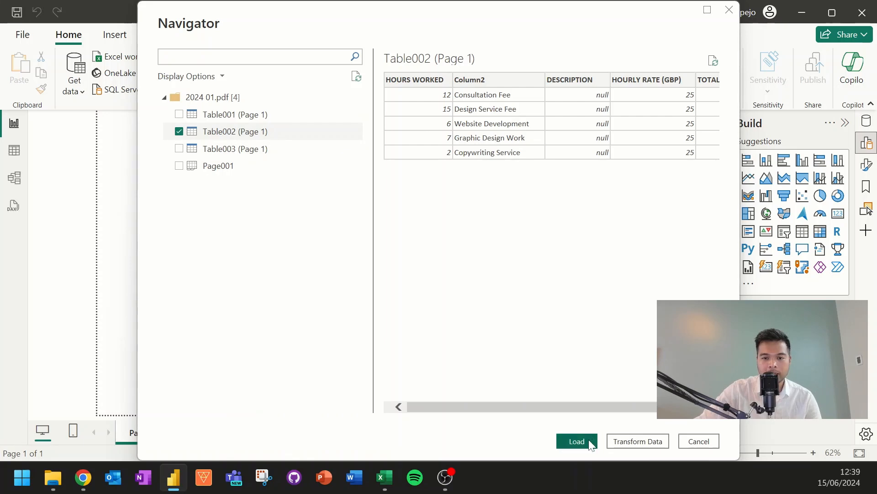
- Load Table002 and view its five line-item rows in Table view
{"action": "left_click", "coordinate": [577, 441]}
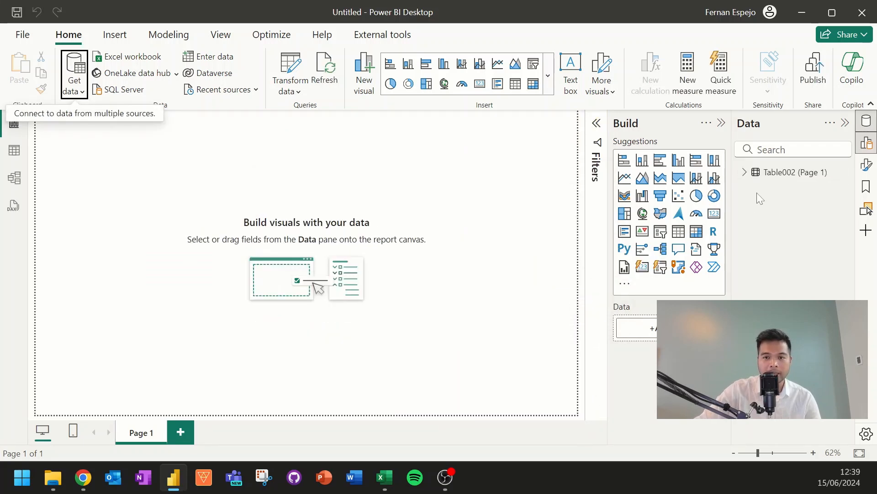
{"action": "left_click", "coordinate": [745, 172]}
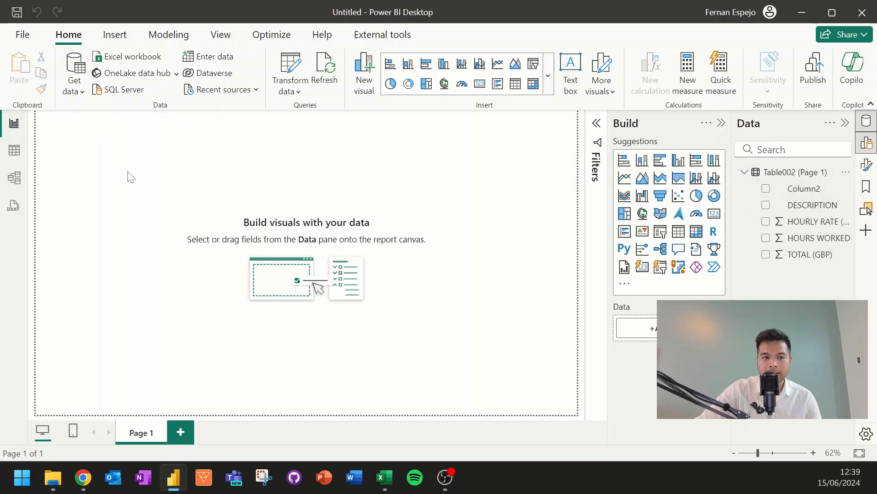
{"action": "left_click", "coordinate": [13, 150]}
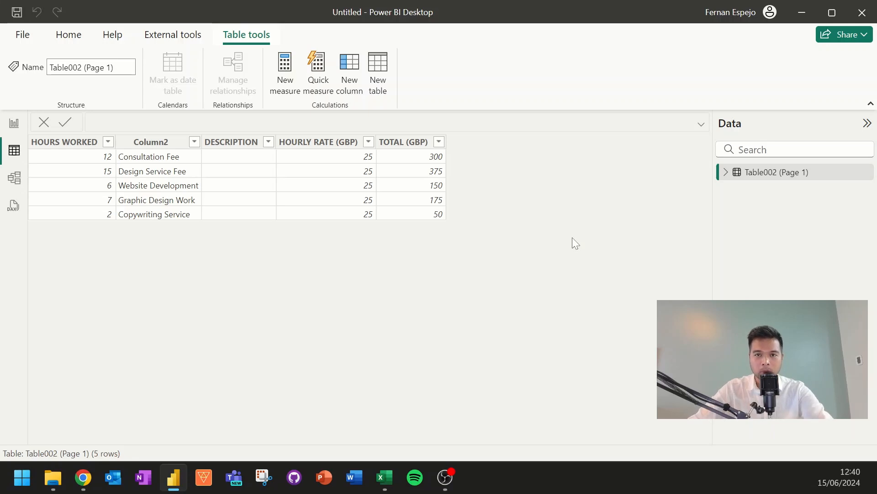
{"action": "left_click", "coordinate": [52, 477]}
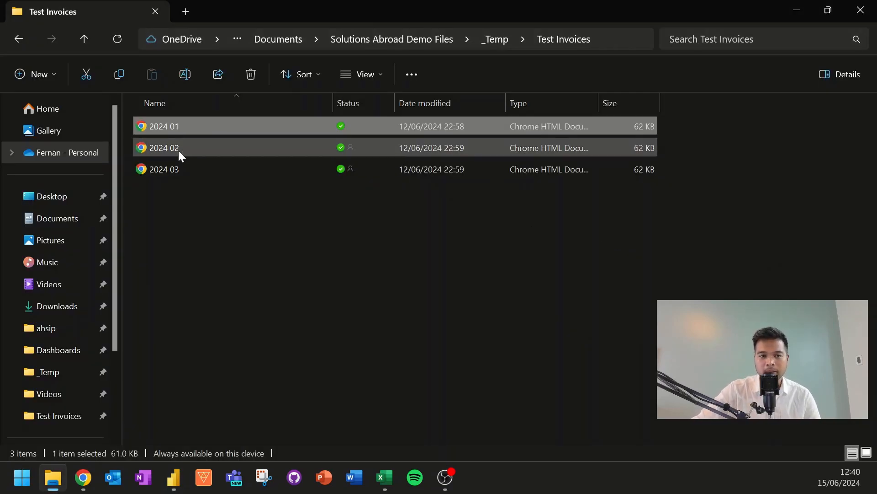
{"action": "mouse_move", "coordinate": [181, 155]}
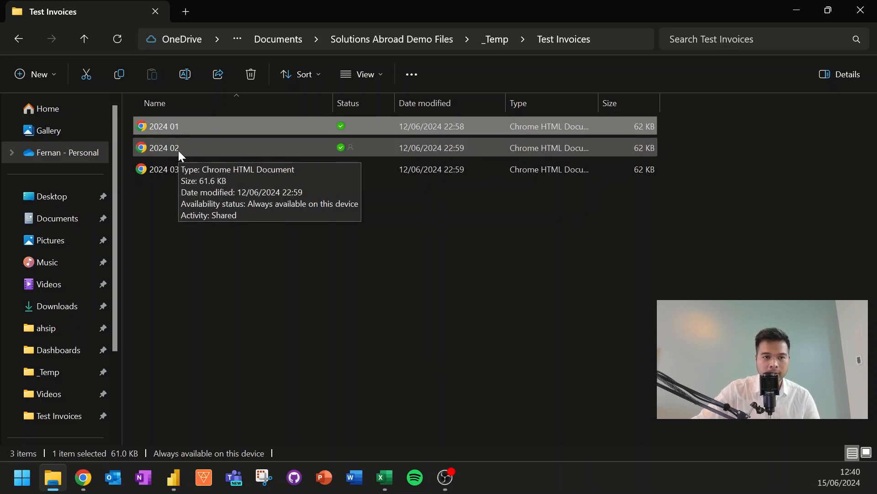
- Open invoice 2024 02 in Chrome and scroll to its two line items and totals
{"action": "double_click", "coordinate": [163, 148]}
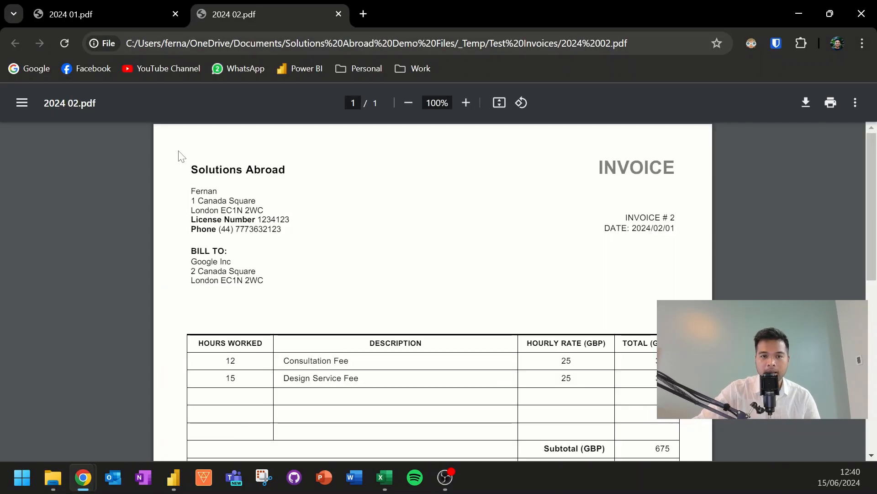
{"action": "scroll", "scroll_direction": "down", "scroll_amount": 3}
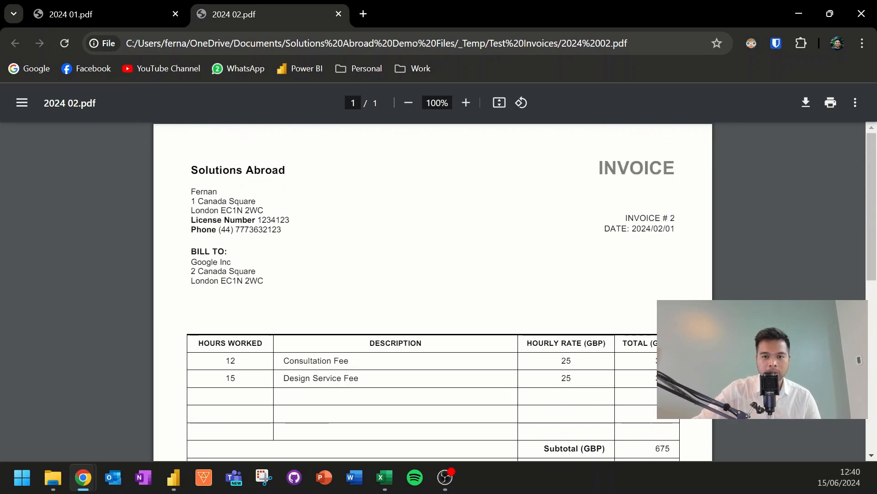
{"action": "scroll", "scroll_direction": "down", "scroll_amount": 3}
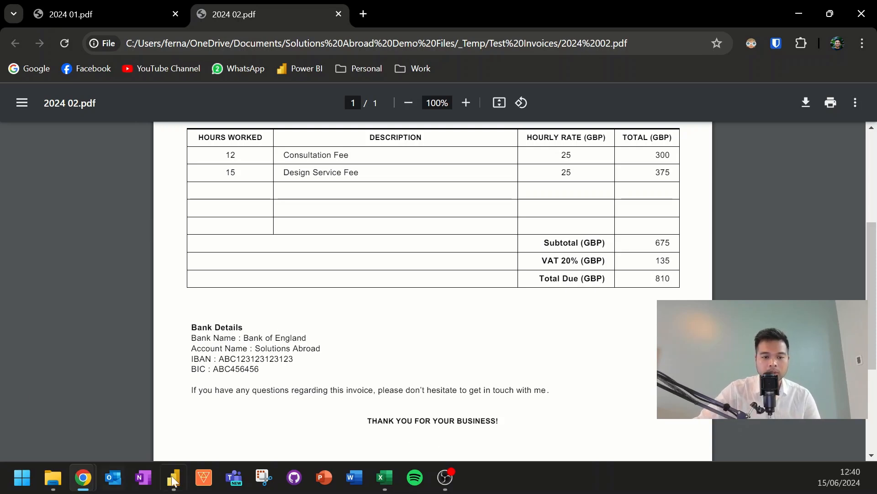
- Delete the Table002 query in Power Query Editor and bring up the full connector catalogue
{"action": "left_click", "coordinate": [173, 477]}
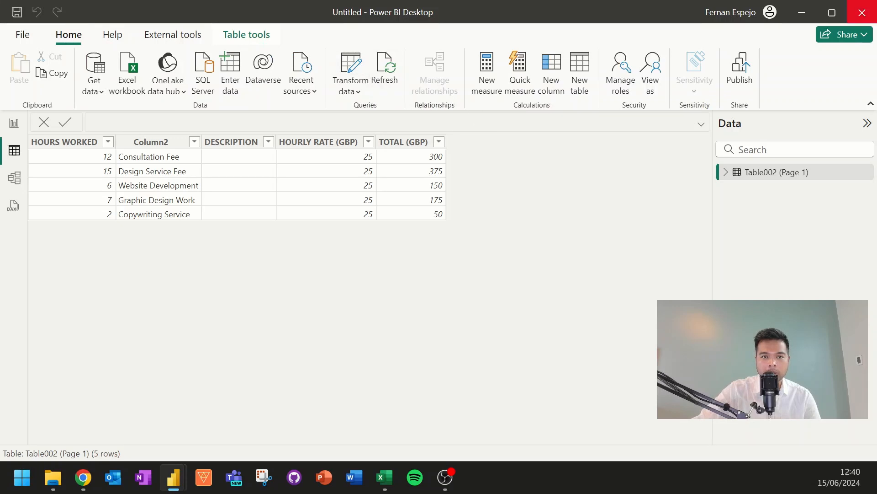
{"action": "left_click", "coordinate": [351, 69]}
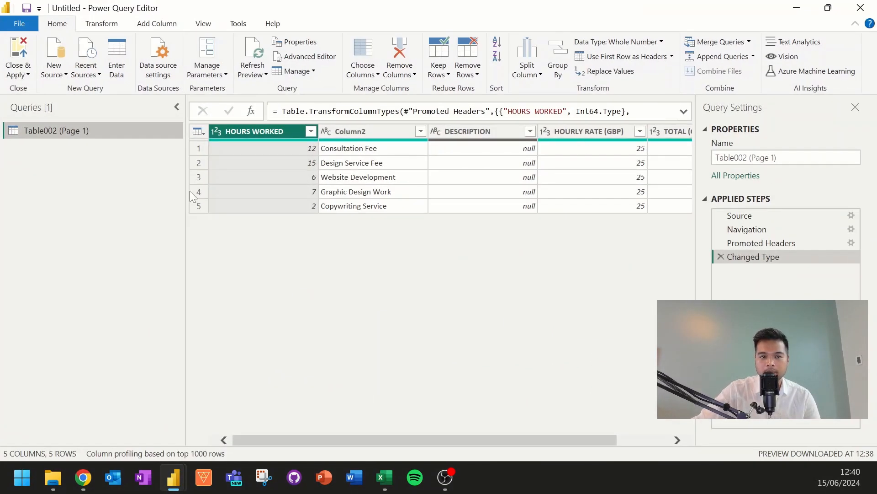
{"action": "mouse_move", "coordinate": [93, 137]}
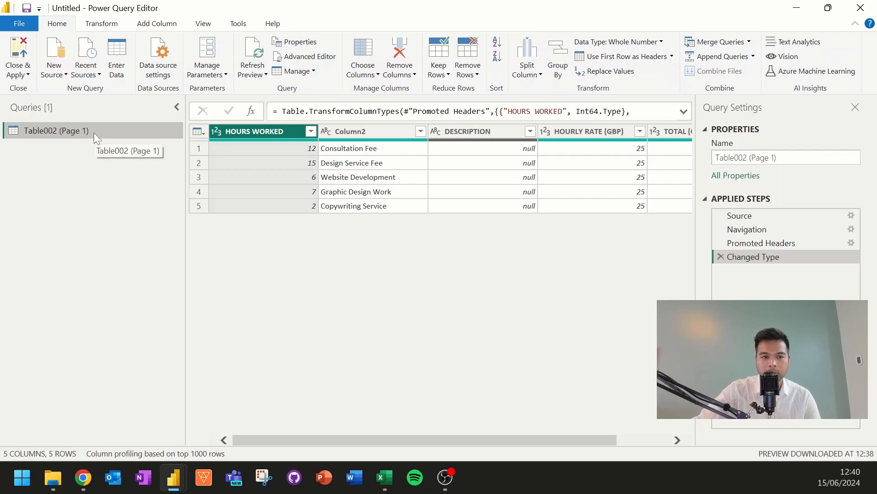
{"action": "right_click", "coordinate": [55, 131]}
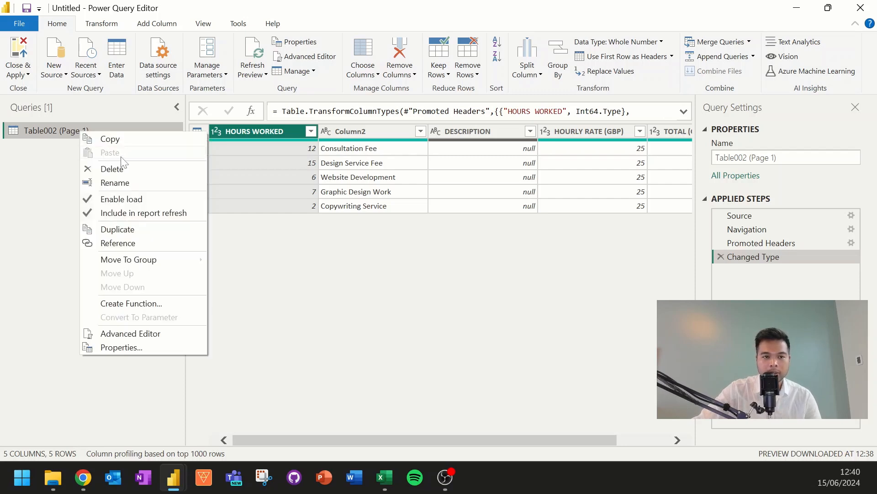
{"action": "left_click", "coordinate": [112, 169]}
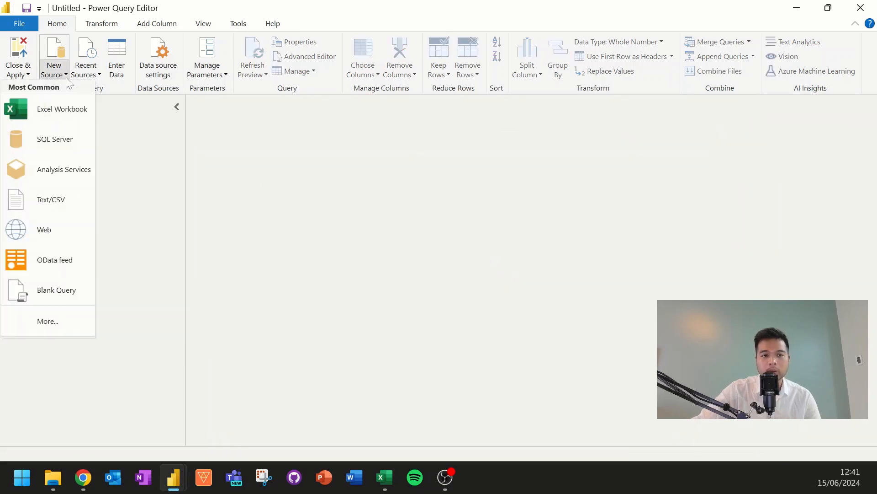
{"action": "mouse_move", "coordinate": [67, 321]}
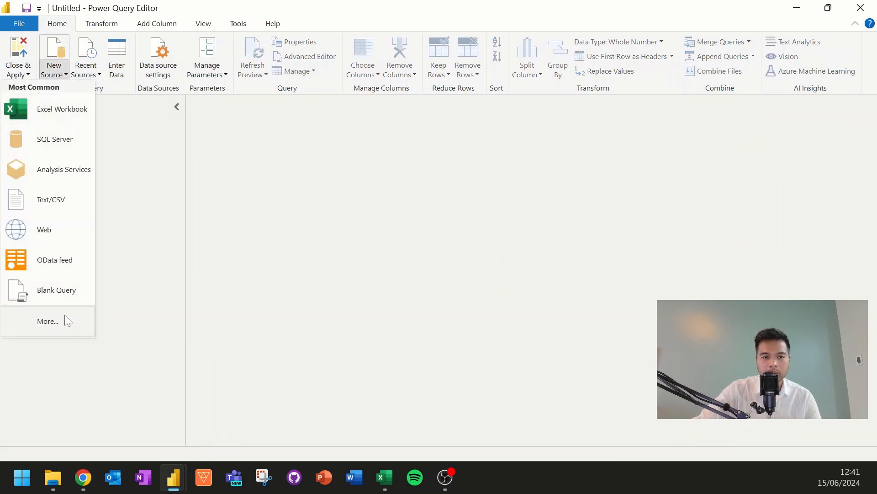
{"action": "left_click", "coordinate": [47, 321]}
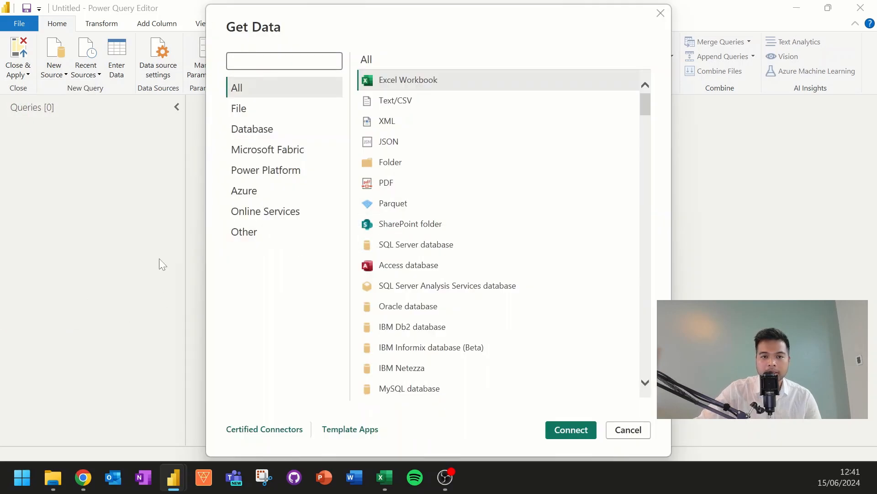
{"action": "mouse_move", "coordinate": [383, 188]}
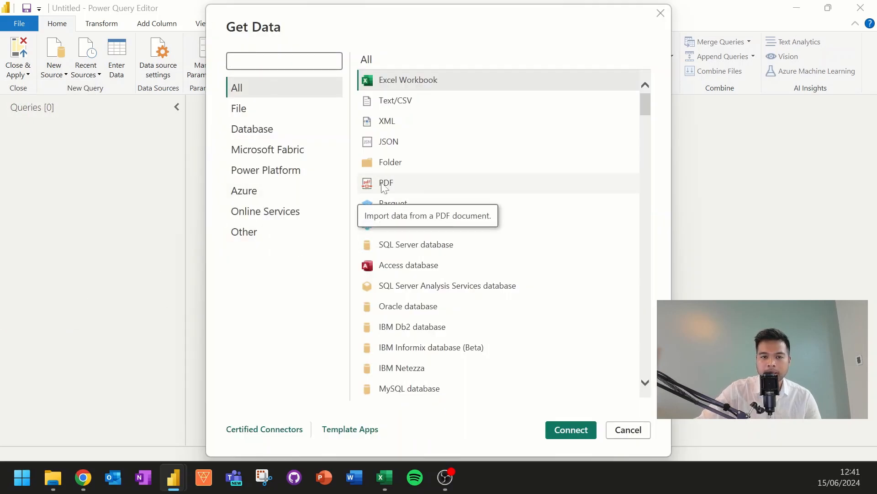
{"action": "mouse_move", "coordinate": [402, 171]}
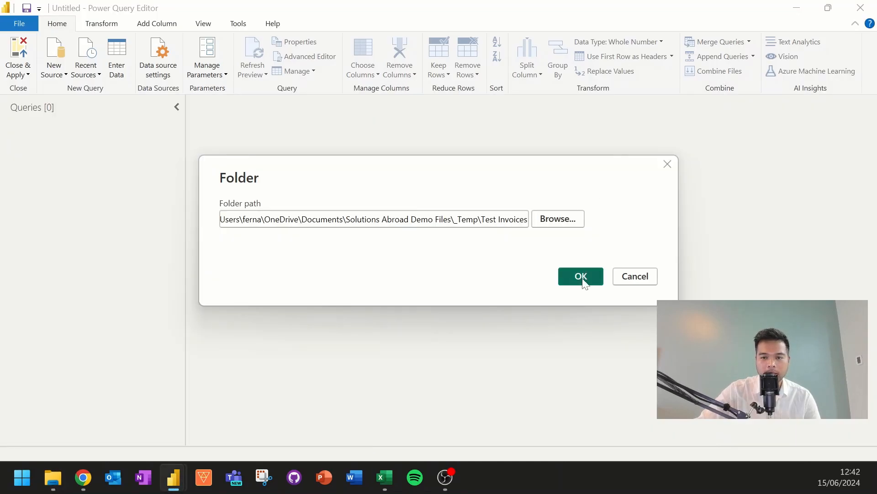
- Confirm the Test Invoices folder source and choose Combine & Transform Data
{"action": "left_click", "coordinate": [580, 276]}
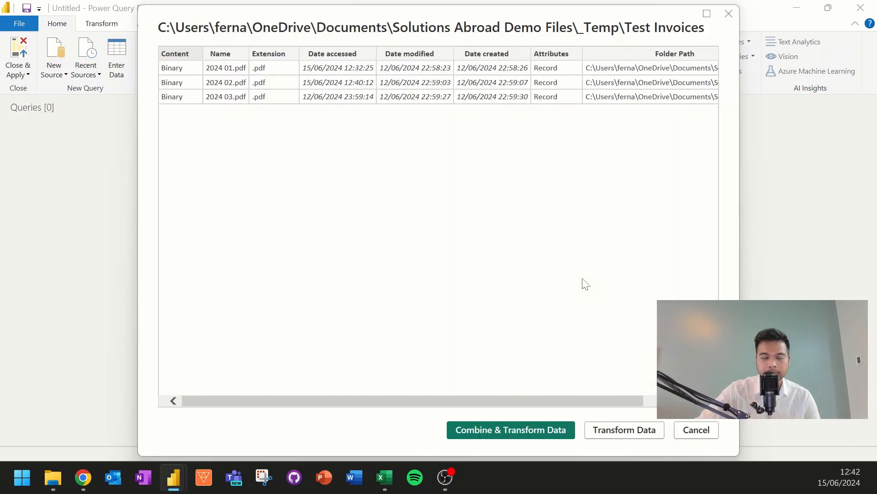
{"action": "mouse_move", "coordinate": [520, 143]}
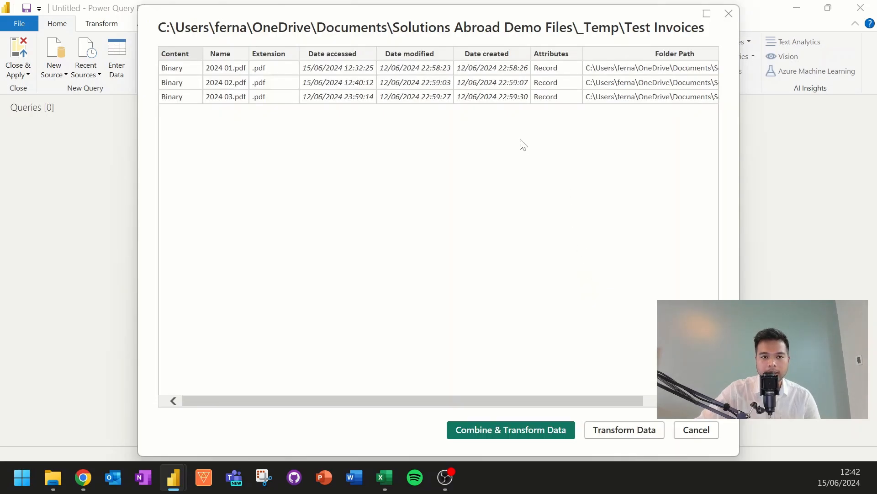
{"action": "mouse_move", "coordinate": [378, 405]}
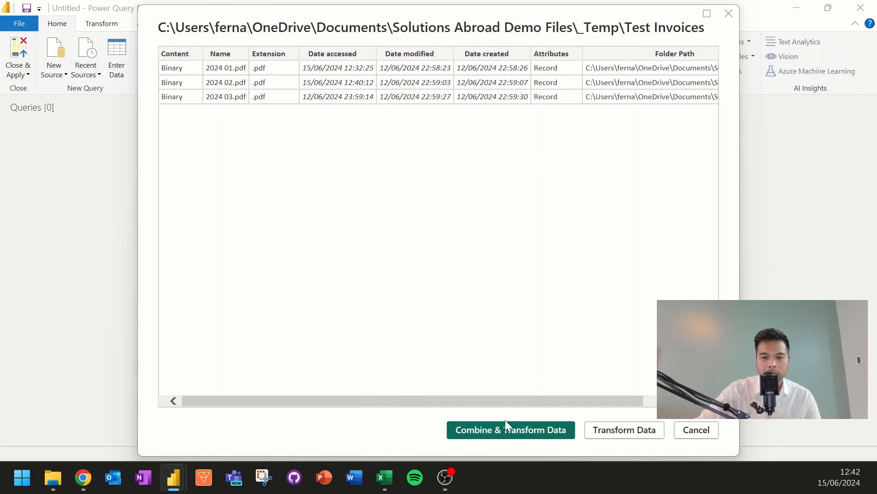
{"action": "mouse_move", "coordinate": [472, 426]}
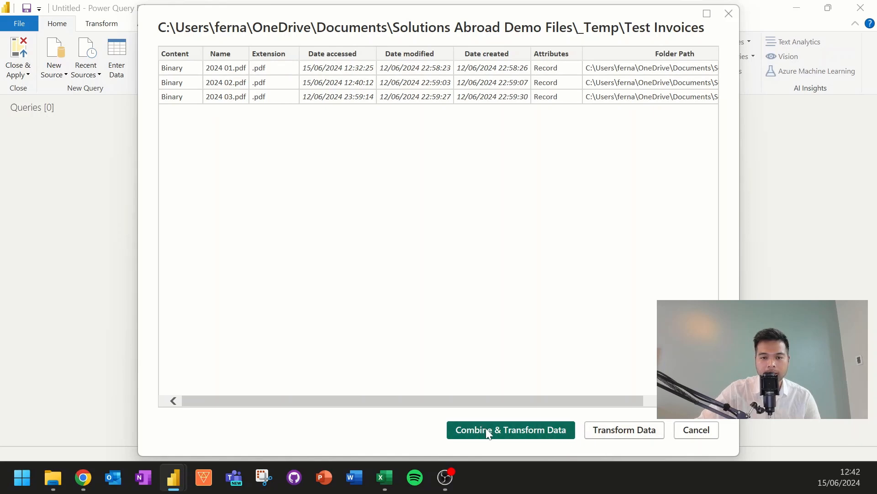
{"action": "left_click", "coordinate": [511, 430]}
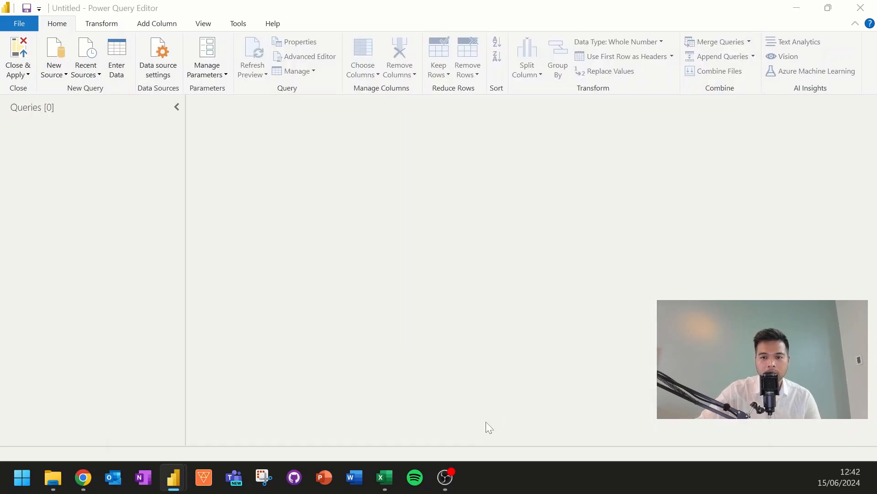
- Select Table002 (Page 1) in Combine Files to preview its line items
{"action": "left_click", "coordinate": [719, 71]}
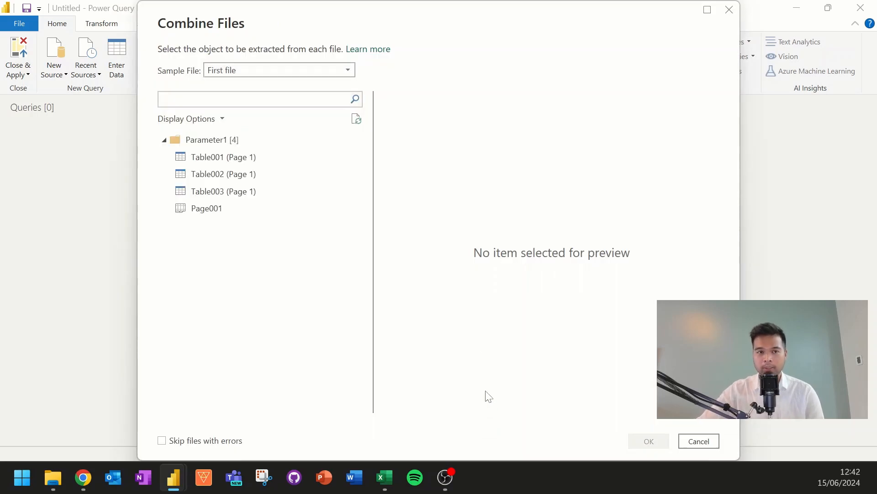
{"action": "left_click", "coordinate": [252, 98]}
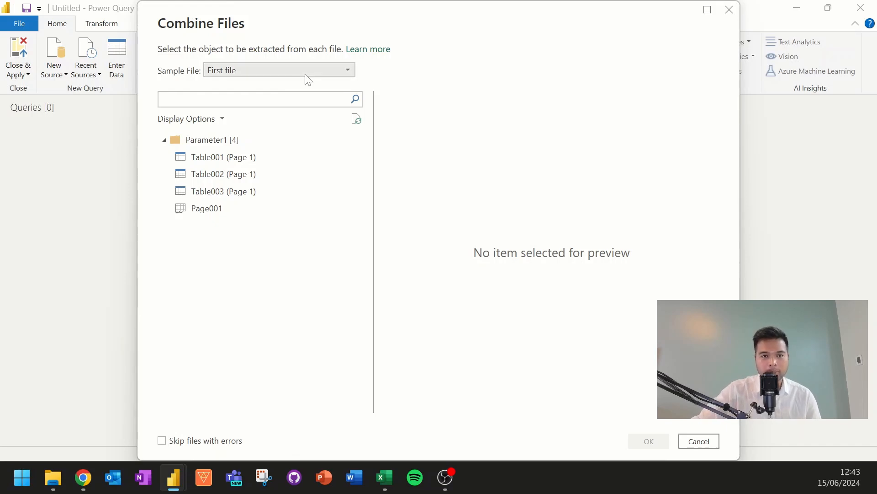
{"action": "mouse_move", "coordinate": [254, 173]}
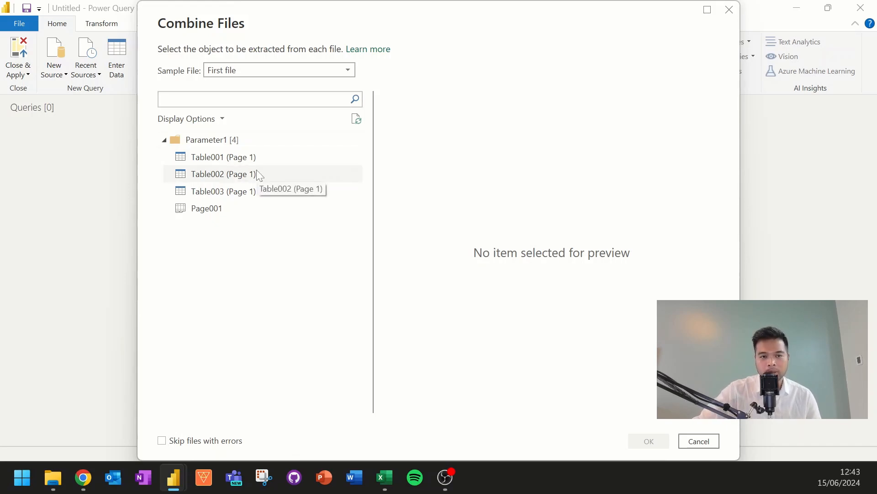
{"action": "left_click", "coordinate": [222, 174]}
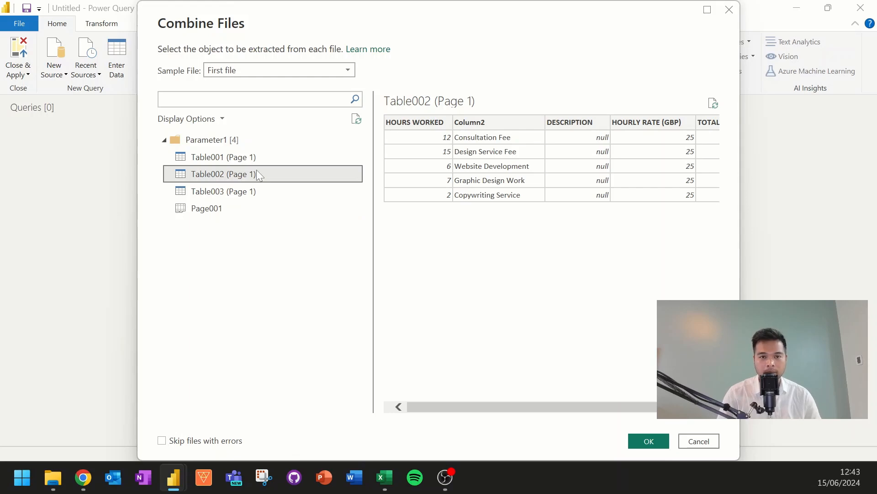
{"action": "mouse_move", "coordinate": [253, 186]}
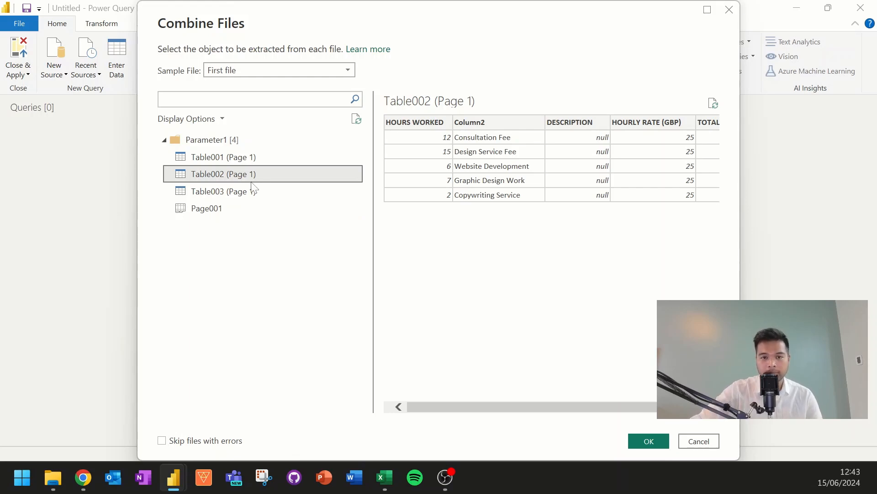
{"action": "mouse_move", "coordinate": [529, 380]}
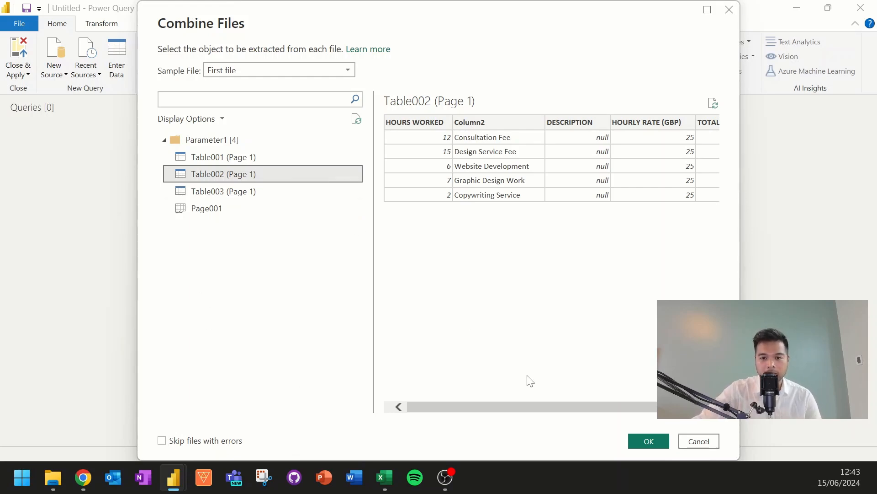
- Confirm Combine Files to build the nine-row Test Invoices query from all PDFs
{"action": "left_click", "coordinate": [649, 441]}
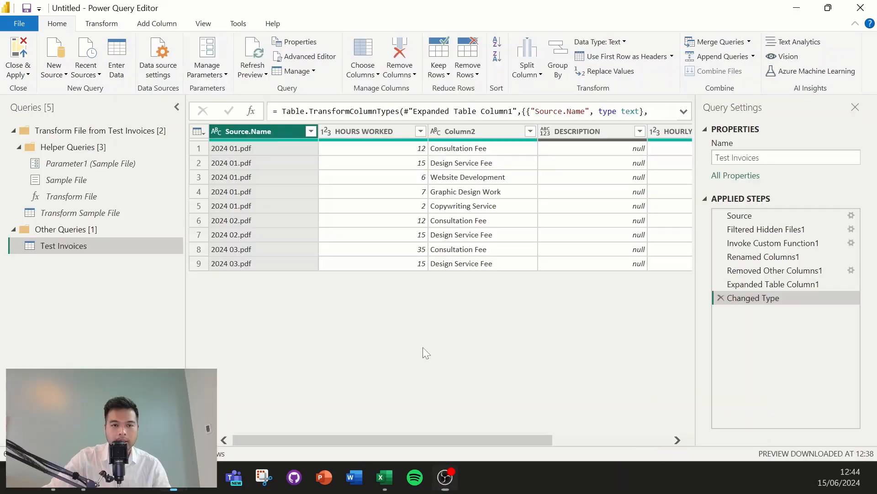
{"action": "mouse_move", "coordinate": [472, 447]}
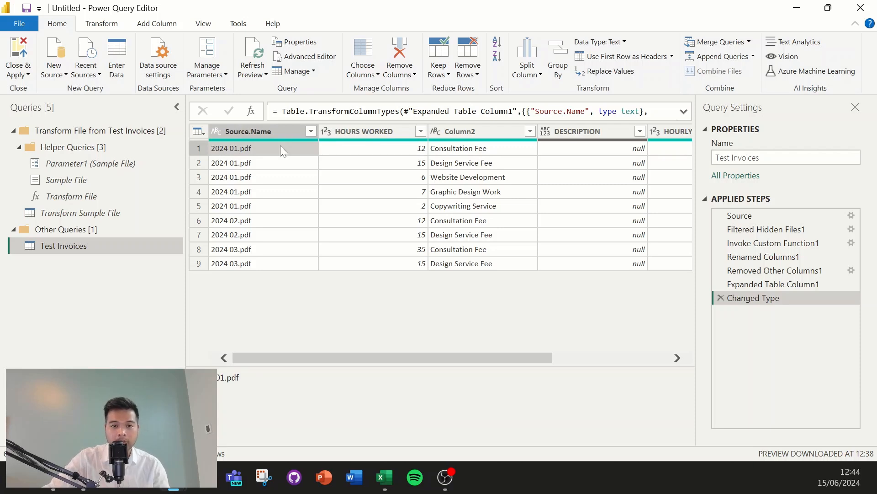
{"action": "mouse_move", "coordinate": [290, 196]}
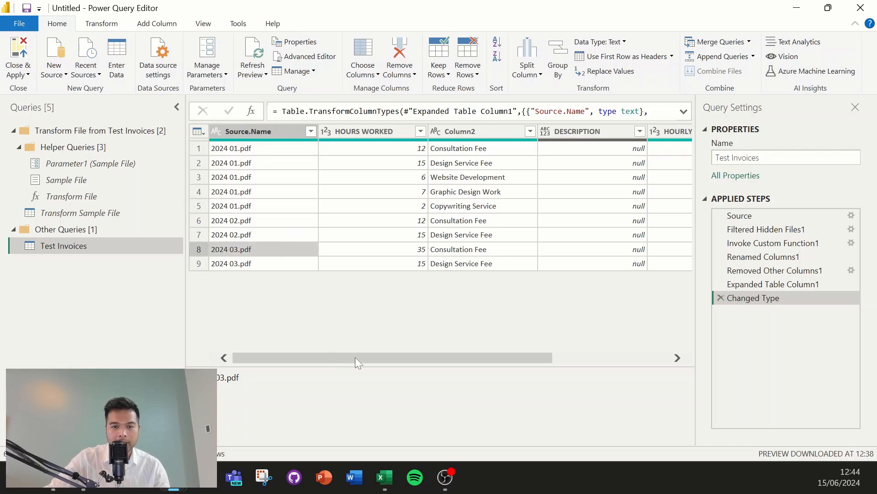
{"action": "mouse_move", "coordinate": [19, 54]}
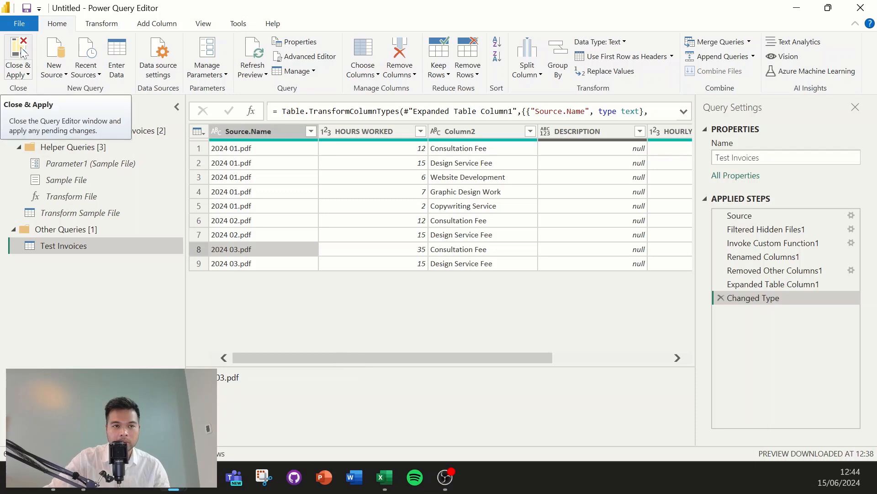
- Load the Test Invoices table with its nine line items into the report
{"action": "left_click", "coordinate": [17, 48]}
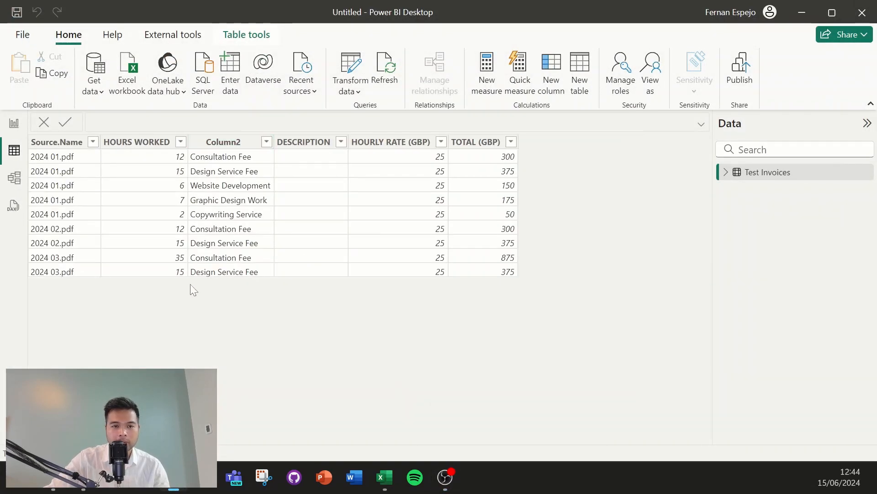
{"action": "mouse_move", "coordinate": [557, 351]}
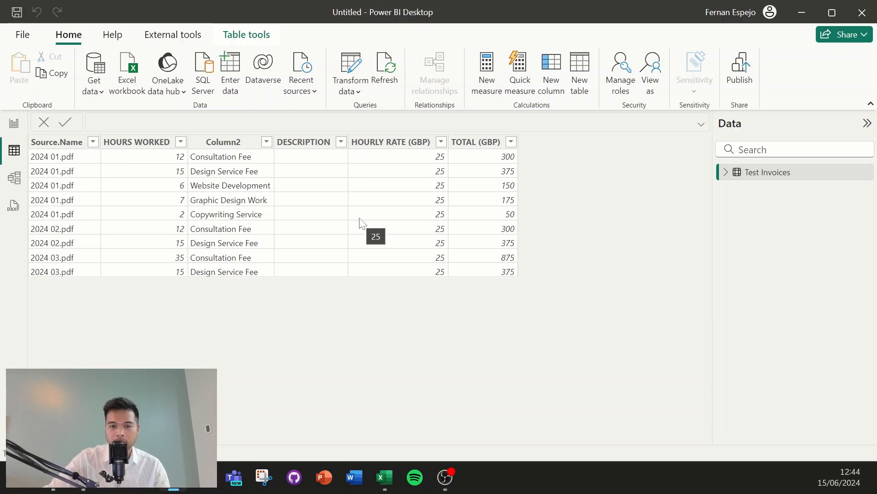
{"action": "mouse_move", "coordinate": [478, 378]}
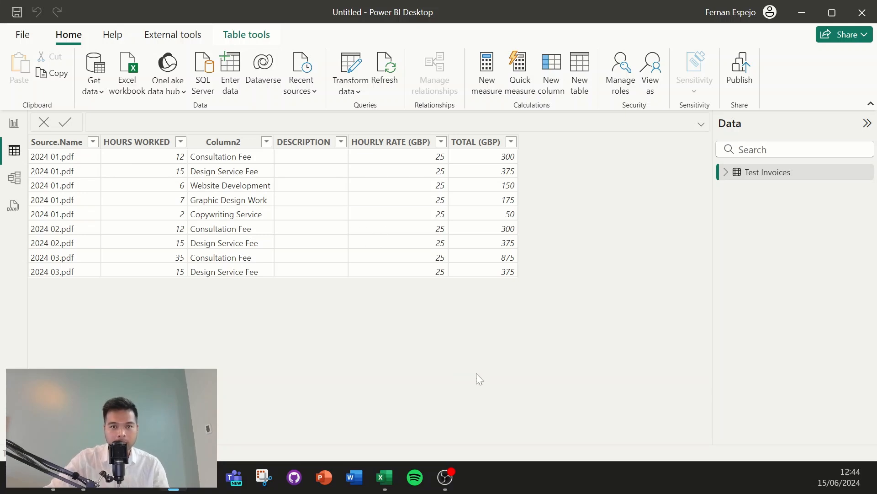
{"action": "mouse_move", "coordinate": [485, 371]}
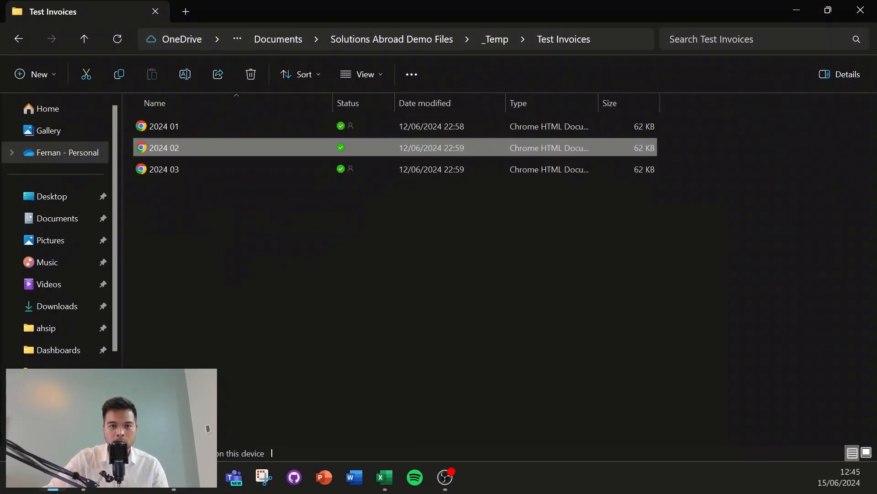
{"action": "mouse_move", "coordinate": [558, 87]}
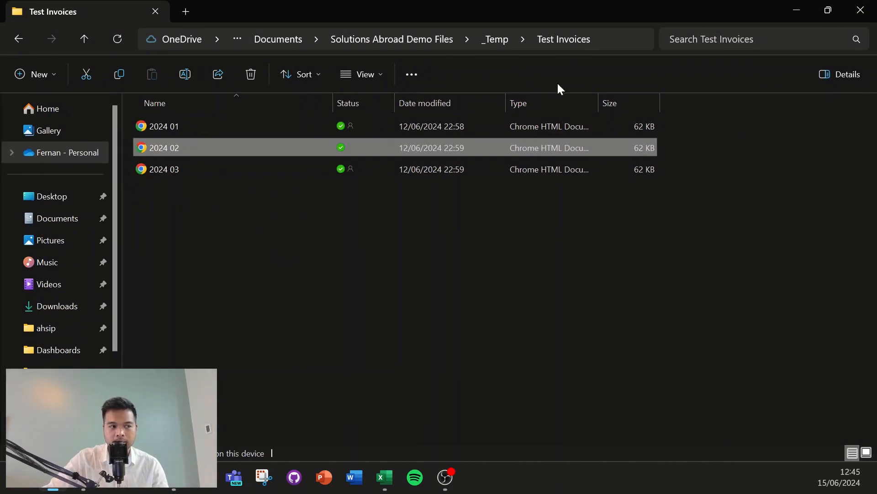
{"action": "mouse_move", "coordinate": [494, 40]}
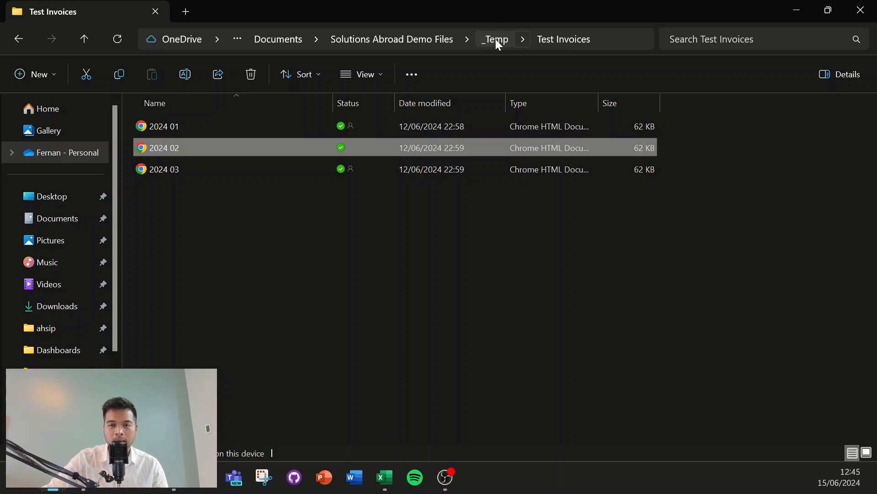
- Go back to the _Temp folder and select the 2024 04 invoice to move into Test Invoices
{"action": "left_click", "coordinate": [505, 40]}
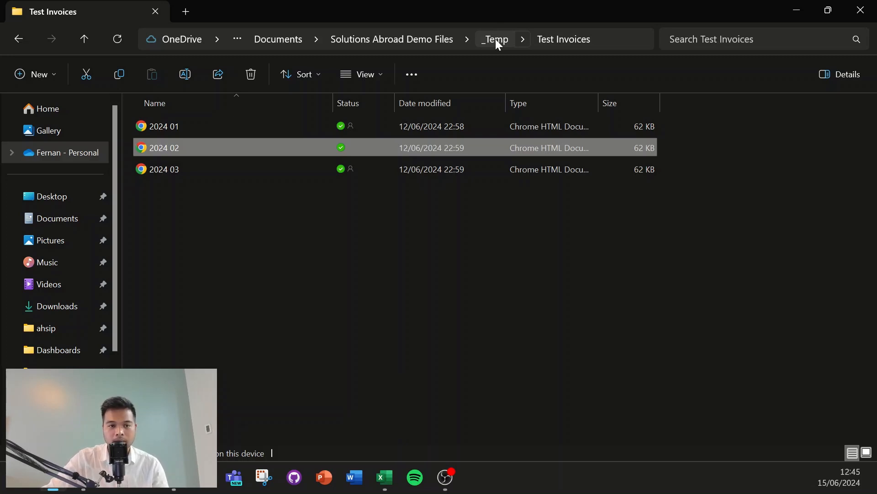
{"action": "left_click", "coordinate": [494, 39]}
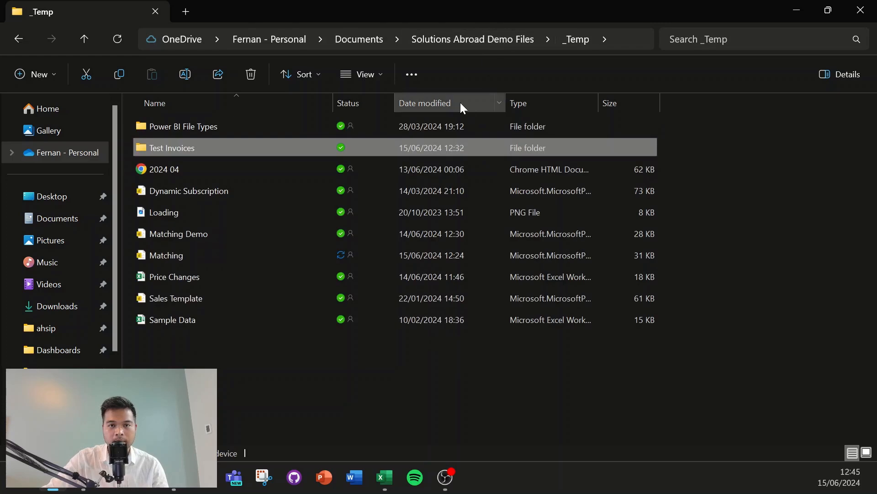
{"action": "left_click", "coordinate": [164, 169]}
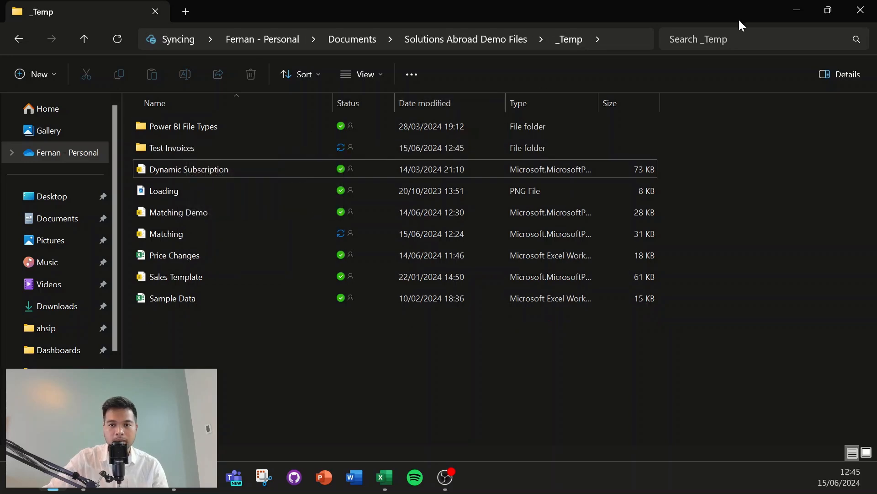
{"action": "mouse_move", "coordinate": [784, 28]}
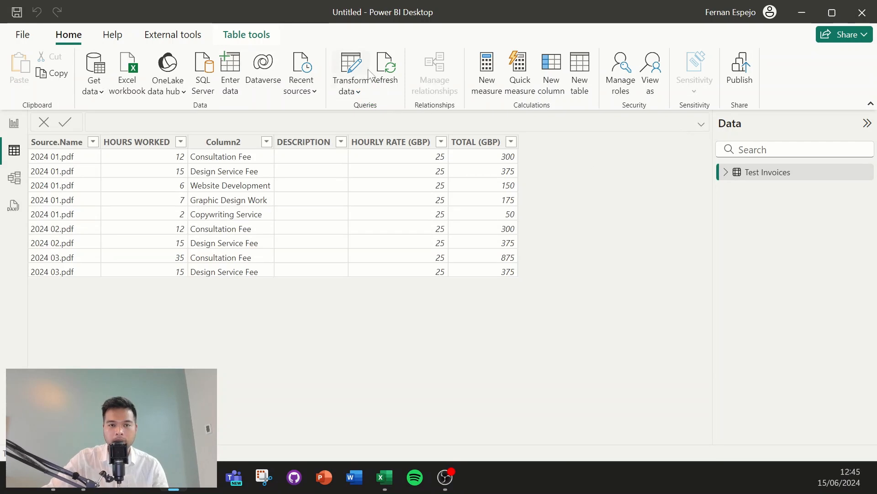
- Refresh the data to include the 2024 04 invoice and inspect the 11 combined rows
{"action": "left_click", "coordinate": [385, 64]}
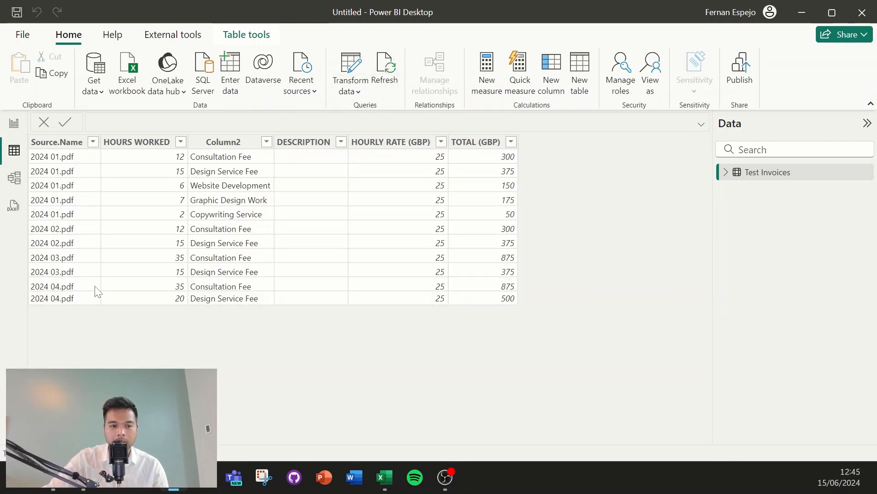
{"action": "left_click", "coordinate": [136, 141]}
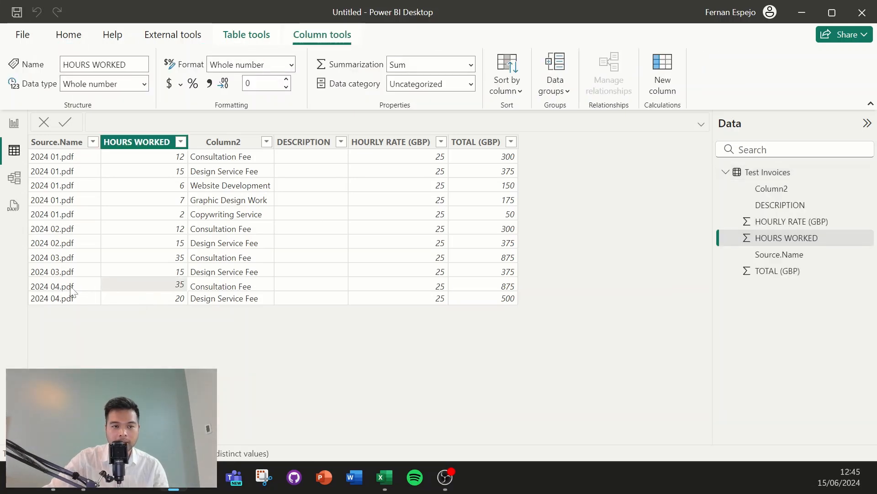
{"action": "left_click", "coordinate": [57, 141]}
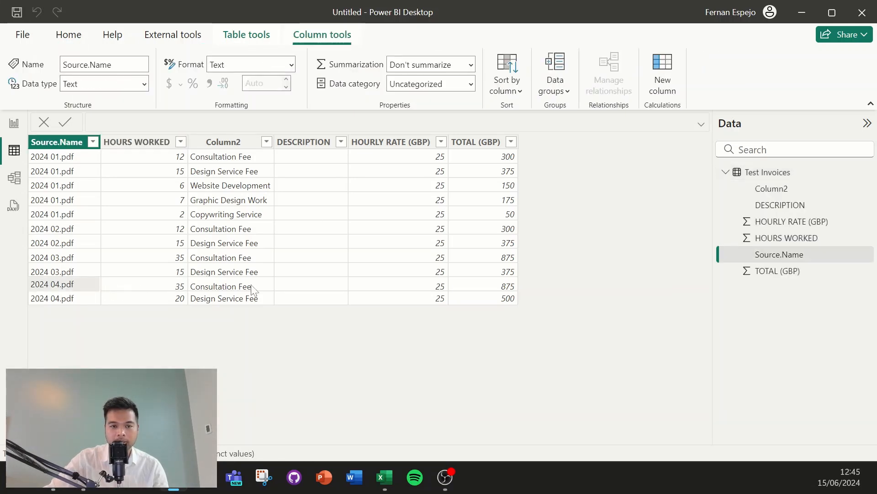
{"action": "left_click", "coordinate": [303, 142]}
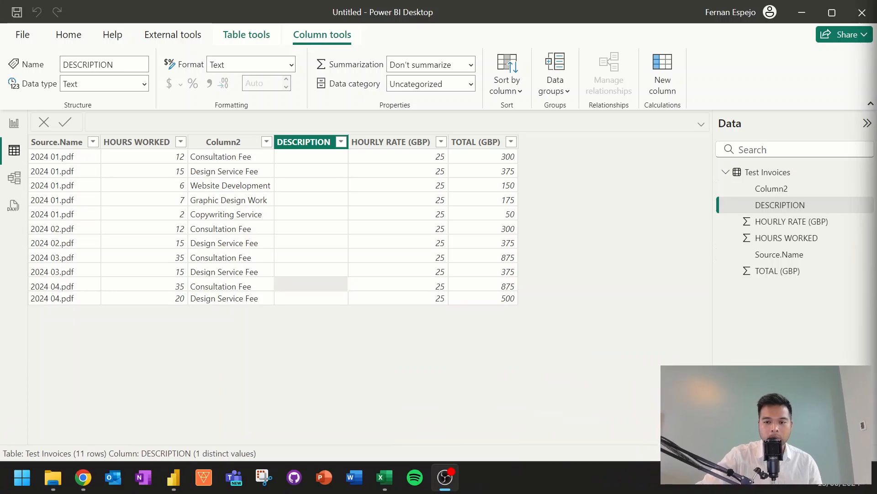
{"action": "mouse_move", "coordinate": [337, 241]}
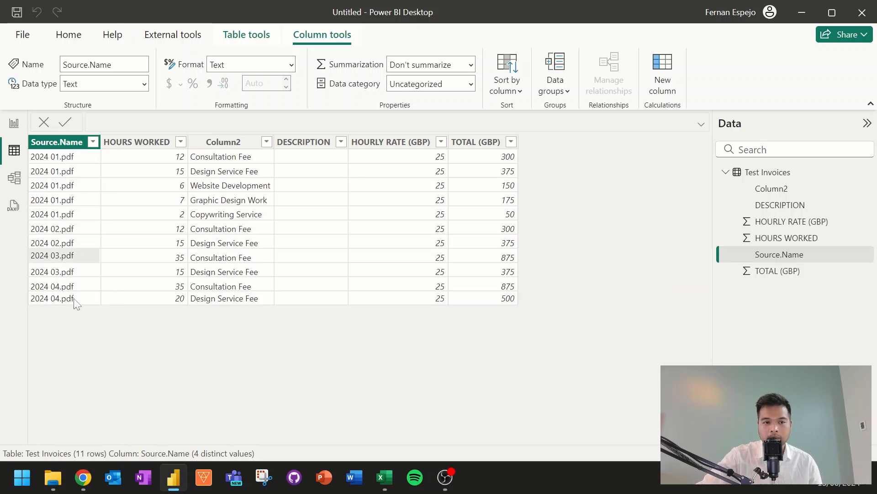
{"action": "mouse_move", "coordinate": [73, 302]}
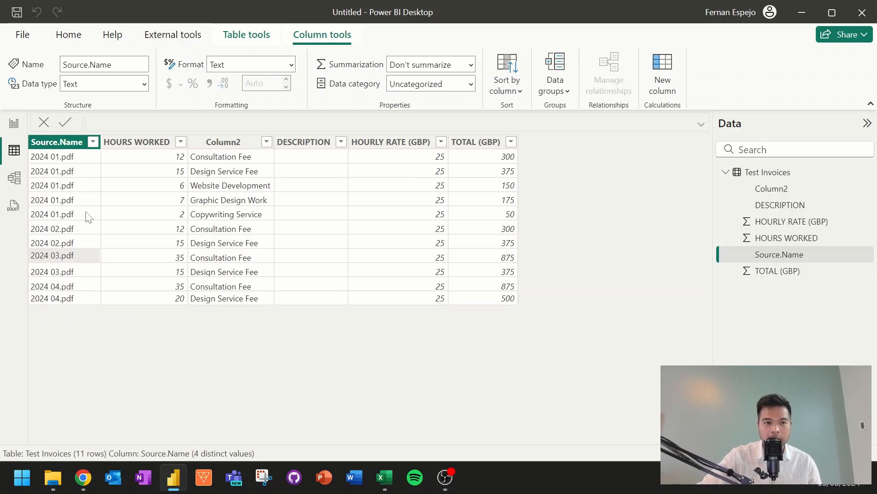
{"action": "mouse_move", "coordinate": [80, 159]}
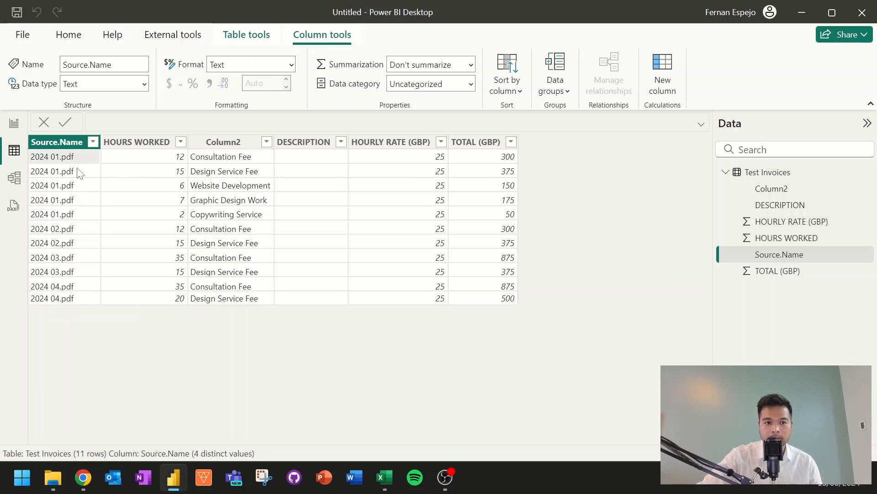
{"action": "mouse_move", "coordinate": [78, 171]}
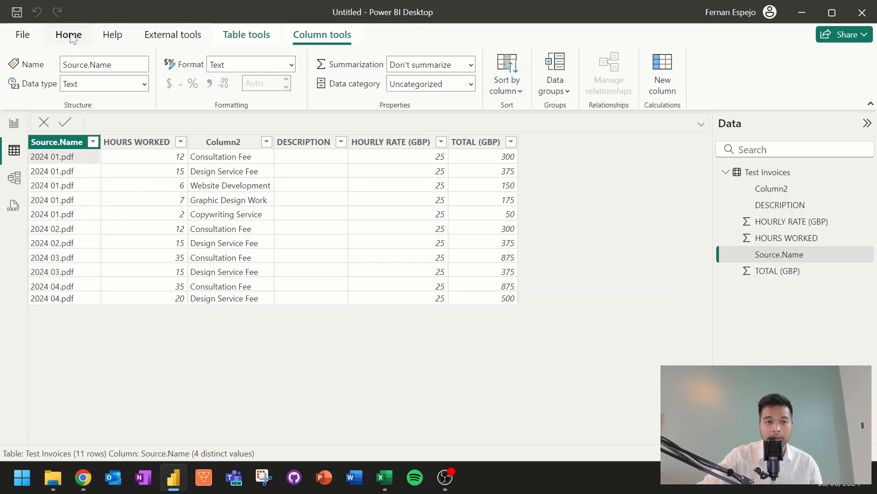
{"action": "left_click", "coordinate": [68, 35]}
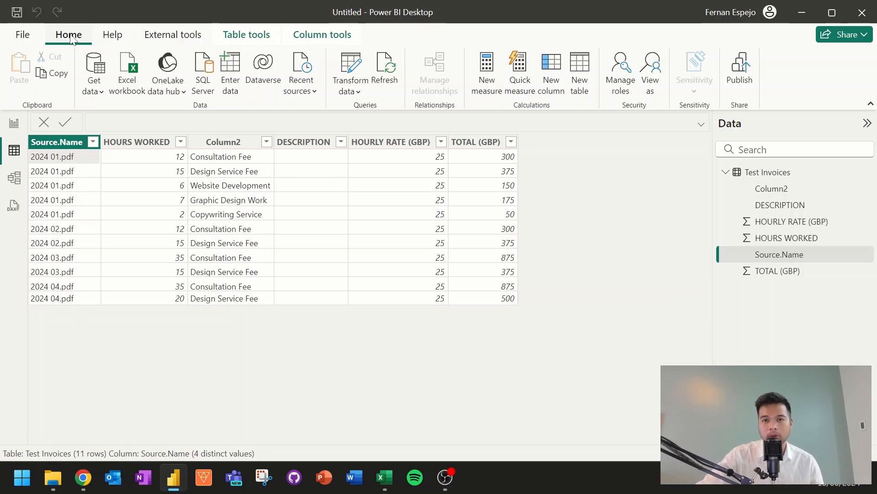
{"action": "mouse_move", "coordinate": [163, 412]}
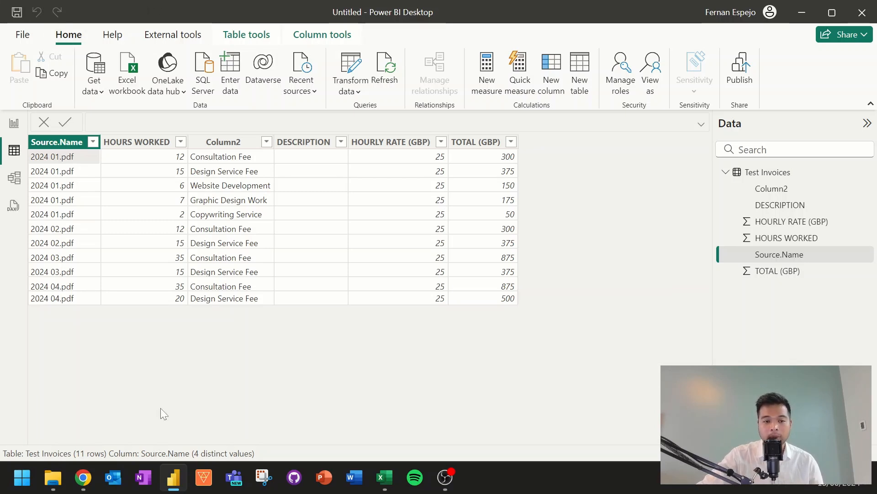
{"action": "mouse_move", "coordinate": [83, 476]}
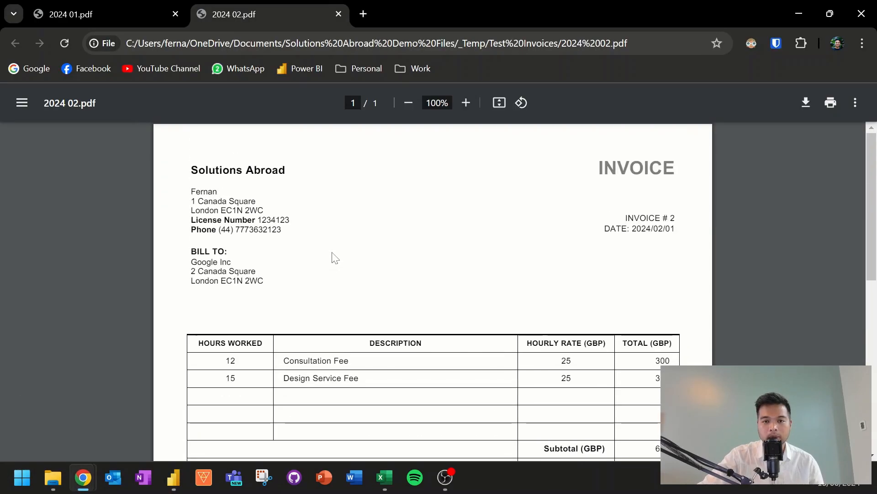
{"action": "mouse_move", "coordinate": [517, 230]}
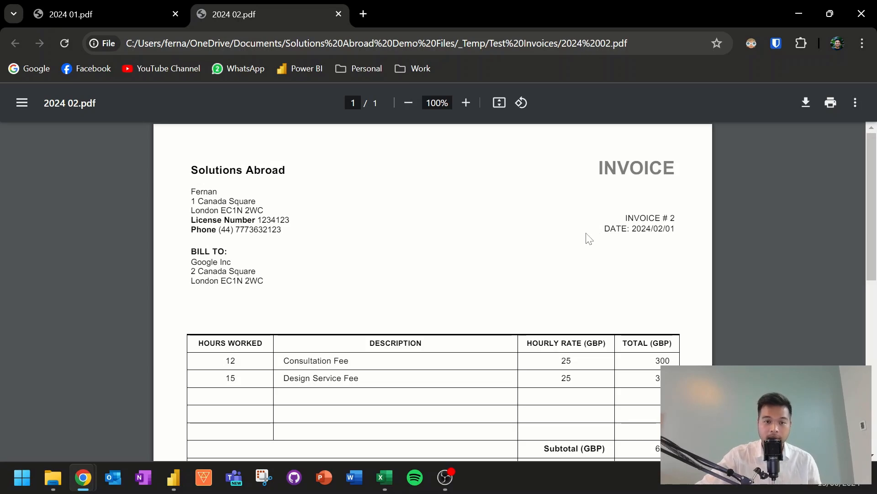
- Return to Power BI's 11-row Test Invoices table after viewing invoice 2024 02
{"action": "left_click", "coordinate": [172, 478]}
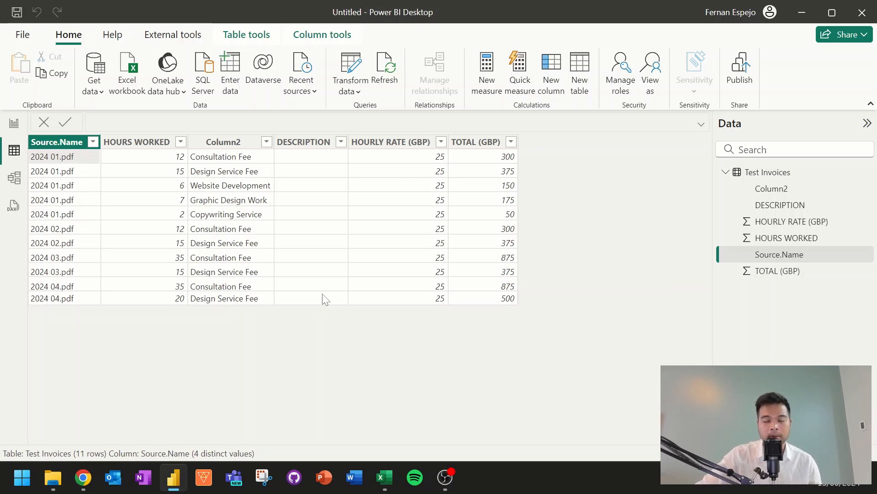
{"action": "mouse_move", "coordinate": [331, 289]}
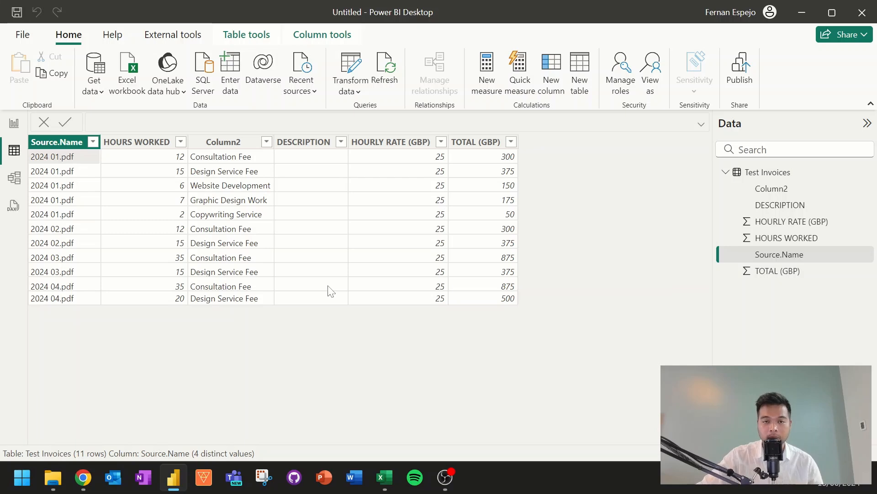
{"action": "mouse_move", "coordinate": [361, 126]}
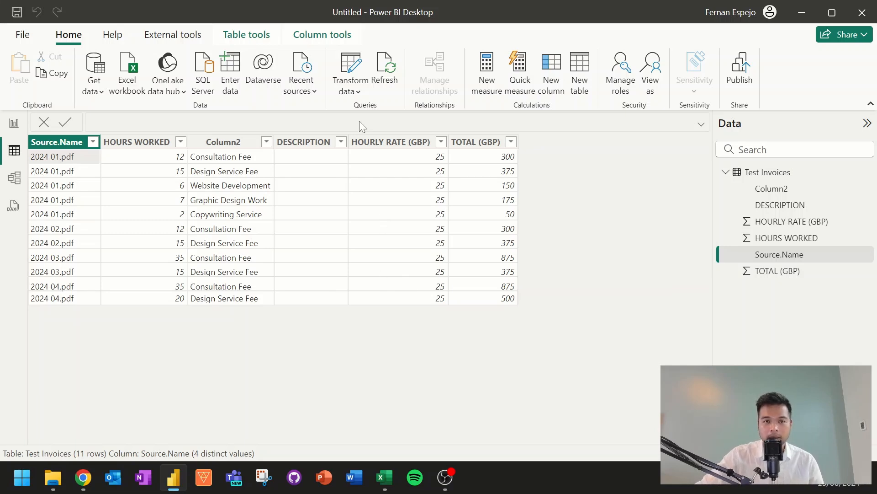
{"action": "mouse_move", "coordinate": [352, 68]}
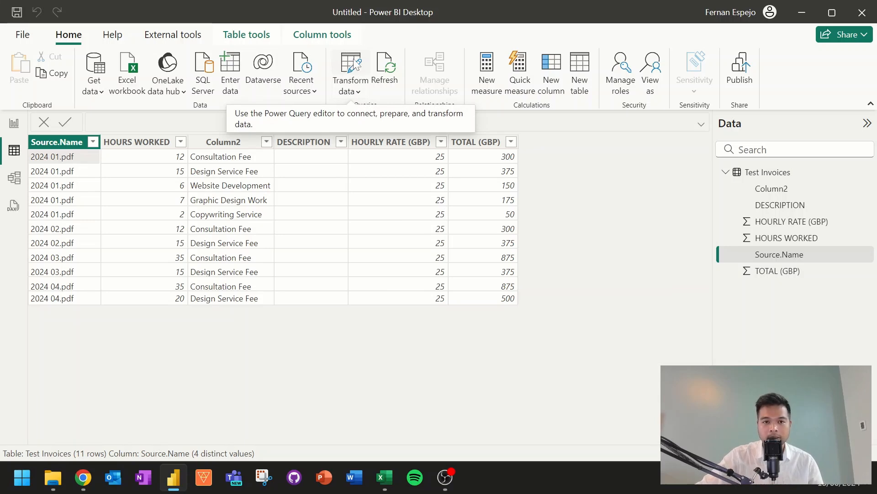
- Open Power Query Editor and list the recent sources to reach the Test Invoices folder
{"action": "left_click", "coordinate": [351, 64]}
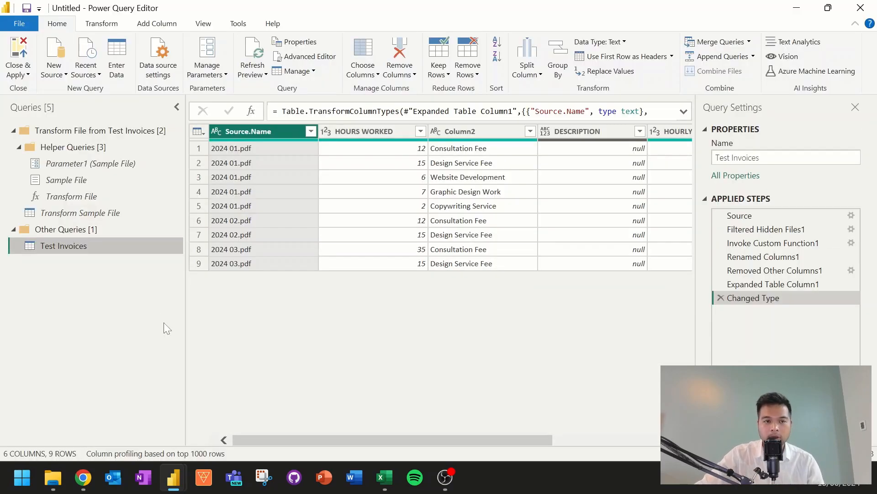
{"action": "left_click", "coordinate": [10, 130]}
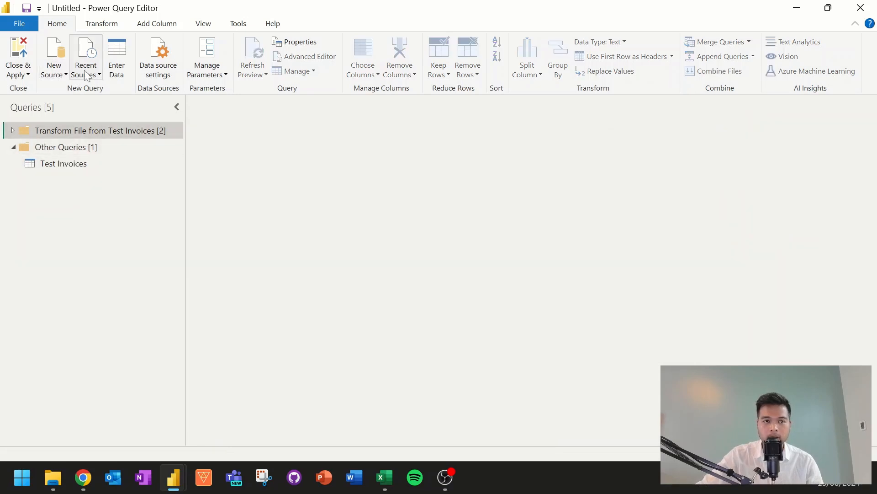
{"action": "left_click", "coordinate": [86, 55]}
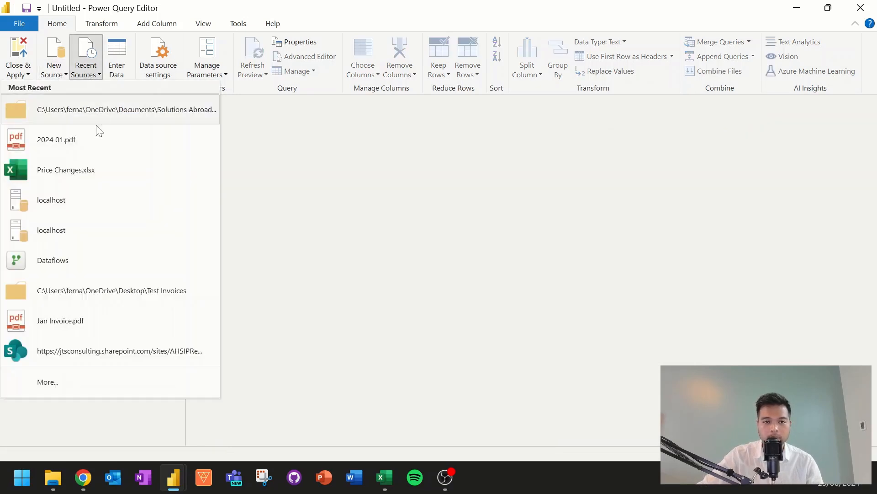
{"action": "mouse_move", "coordinate": [96, 120]}
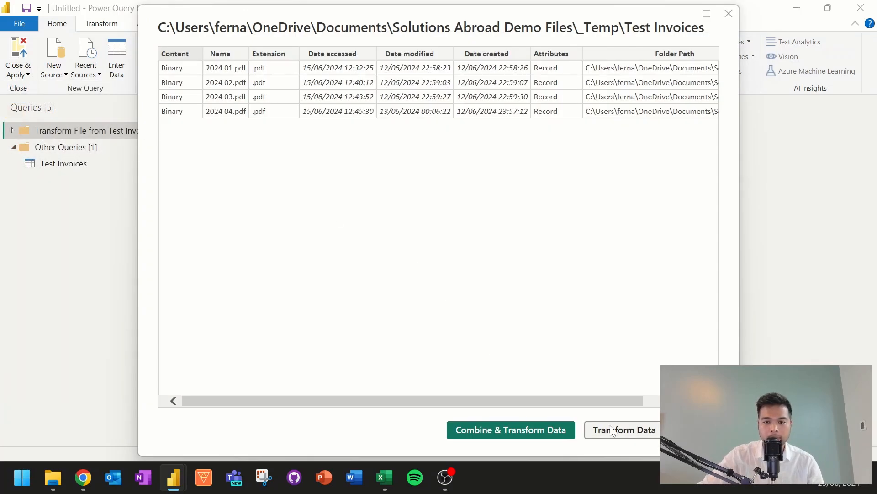
- Combine the folder's PDFs using Table001 (Page 1), the invoice number and date table
{"action": "left_click", "coordinate": [623, 430]}
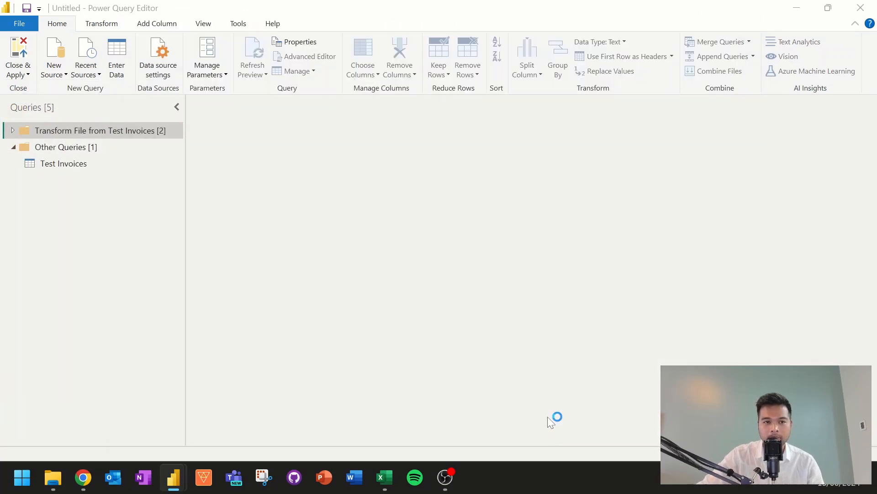
{"action": "left_click", "coordinate": [720, 71]}
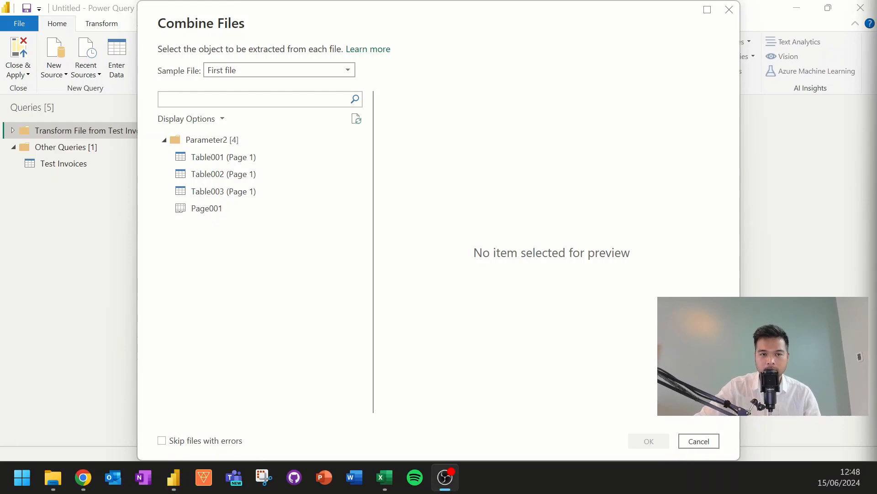
{"action": "left_click", "coordinate": [223, 174]}
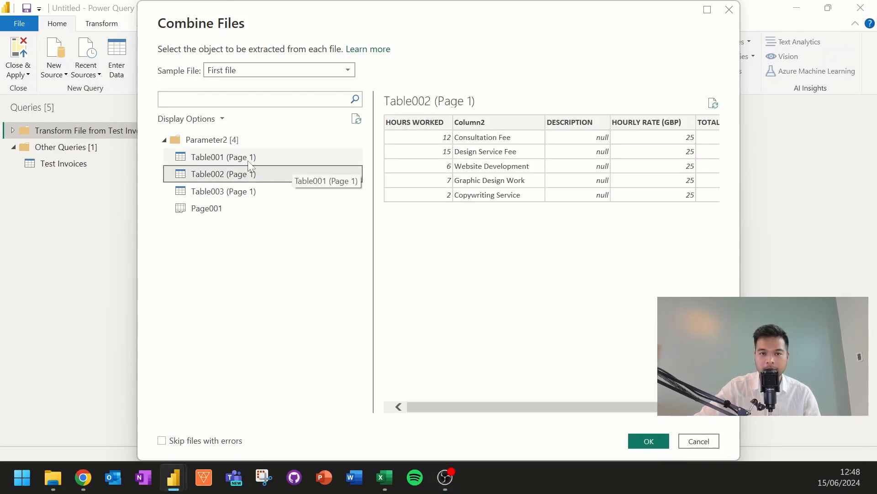
{"action": "left_click", "coordinate": [224, 156]}
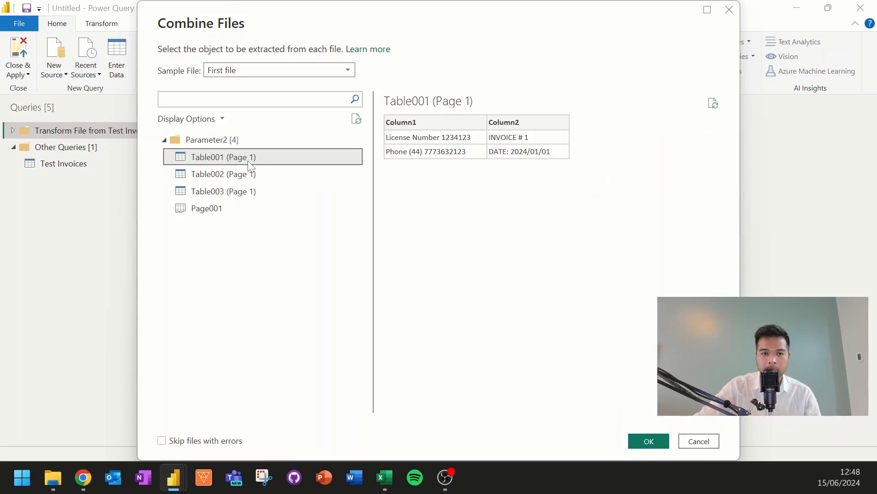
{"action": "mouse_move", "coordinate": [532, 158]}
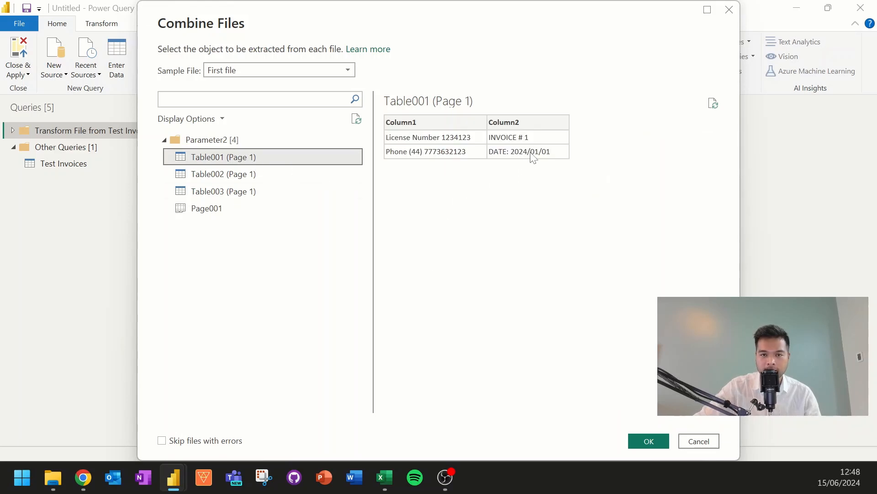
{"action": "mouse_move", "coordinate": [645, 446]}
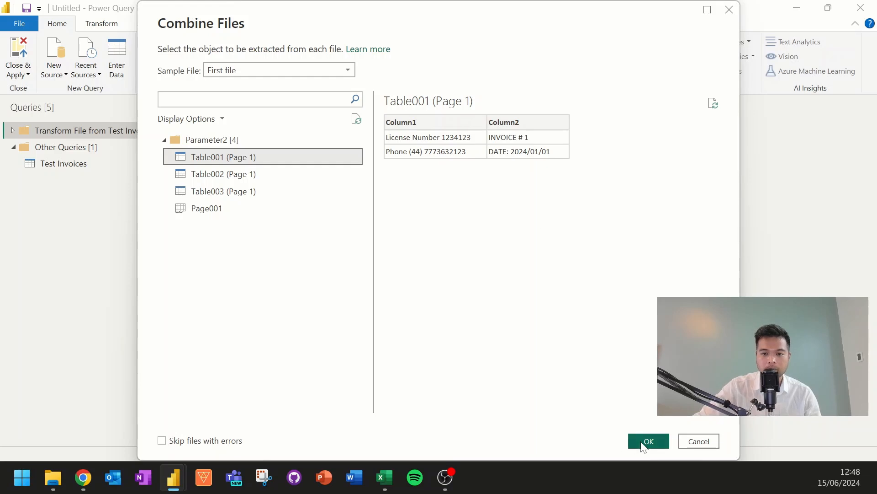
{"action": "left_click", "coordinate": [648, 441]}
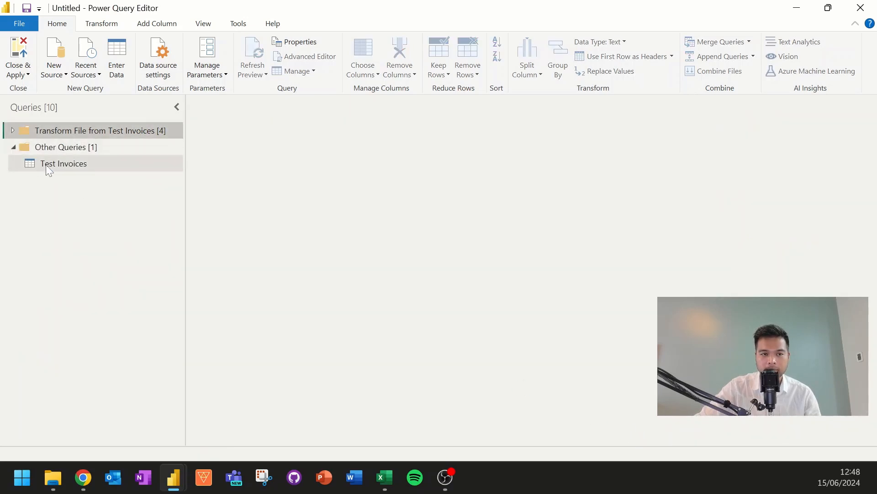
- Rename the new invoice header query to Dates and disable its loading into the report
{"action": "left_click", "coordinate": [16, 130]}
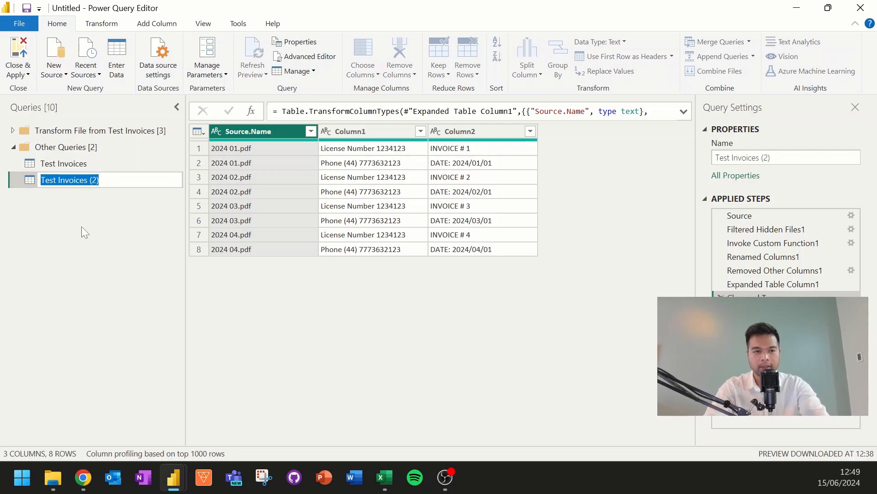
{"action": "type", "text": "Dates"}
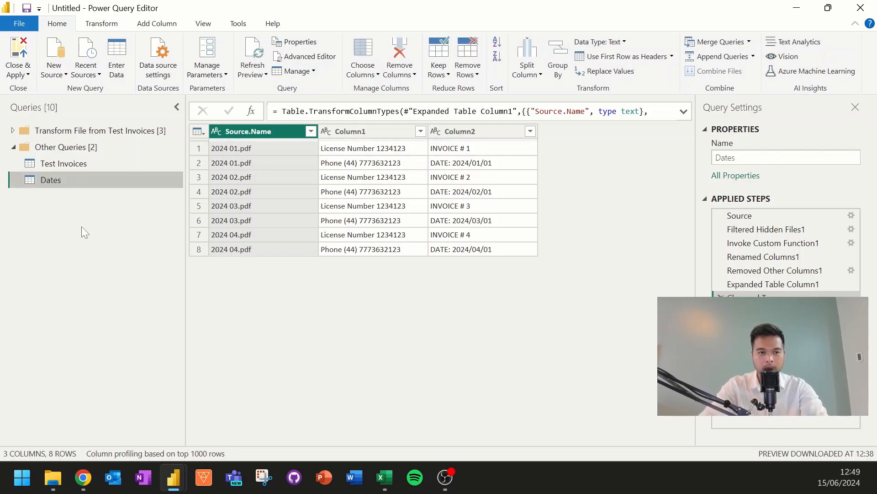
{"action": "right_click", "coordinate": [51, 180]}
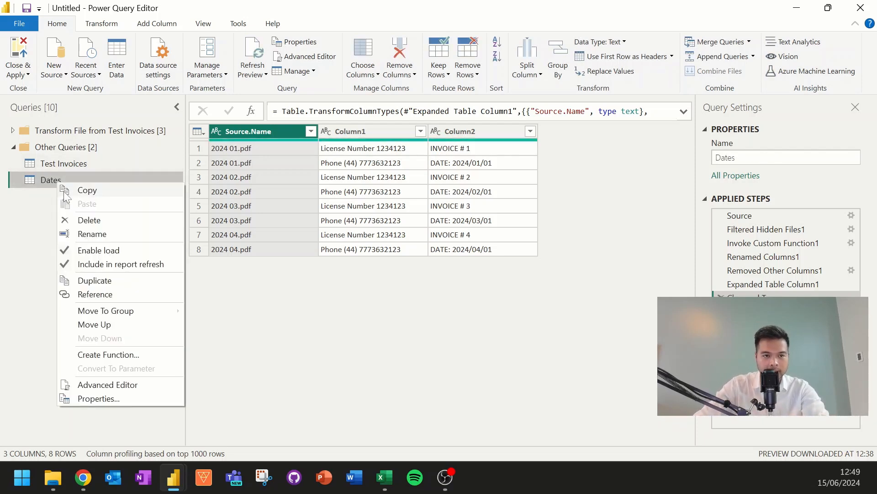
{"action": "left_click", "coordinate": [139, 249]}
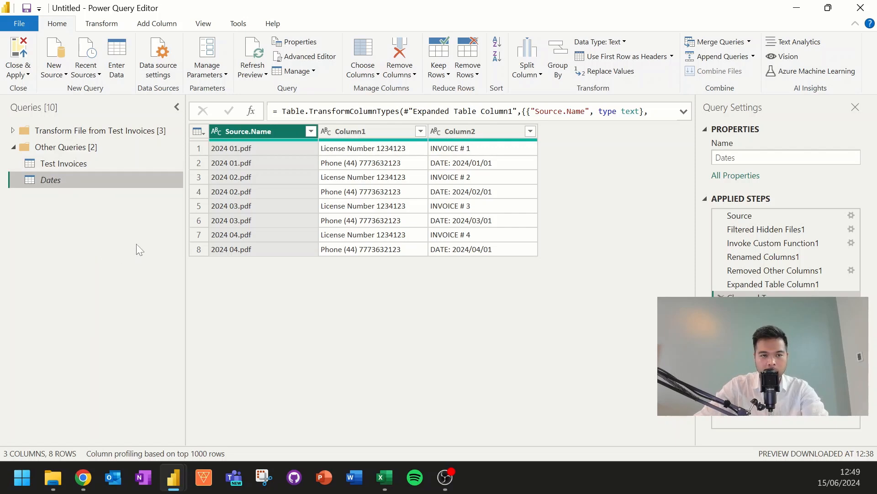
{"action": "mouse_move", "coordinate": [465, 185]}
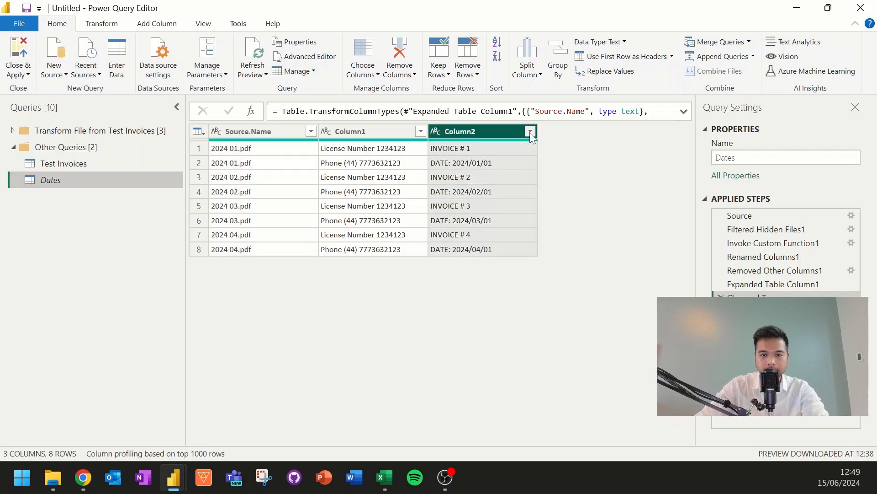
- Filter the Dates query's Column2 to rows containing 'Date'
{"action": "left_click", "coordinate": [530, 131]}
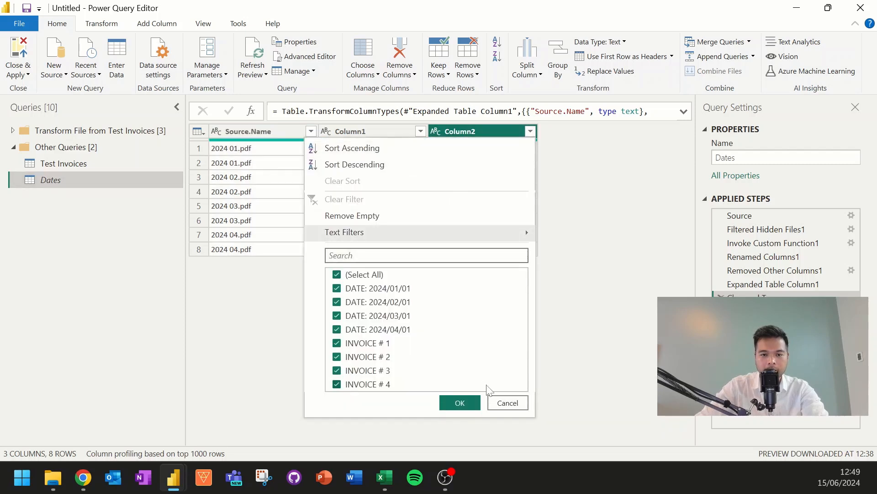
{"action": "mouse_move", "coordinate": [513, 233]}
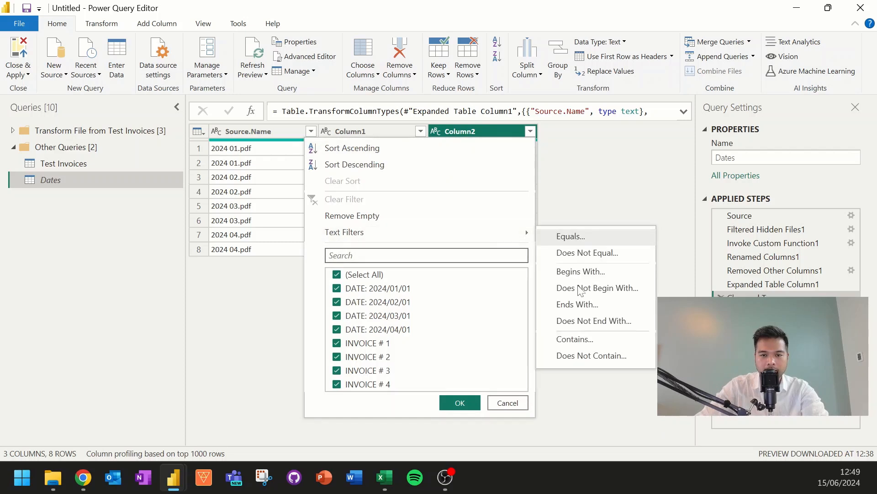
{"action": "left_click", "coordinate": [575, 340]}
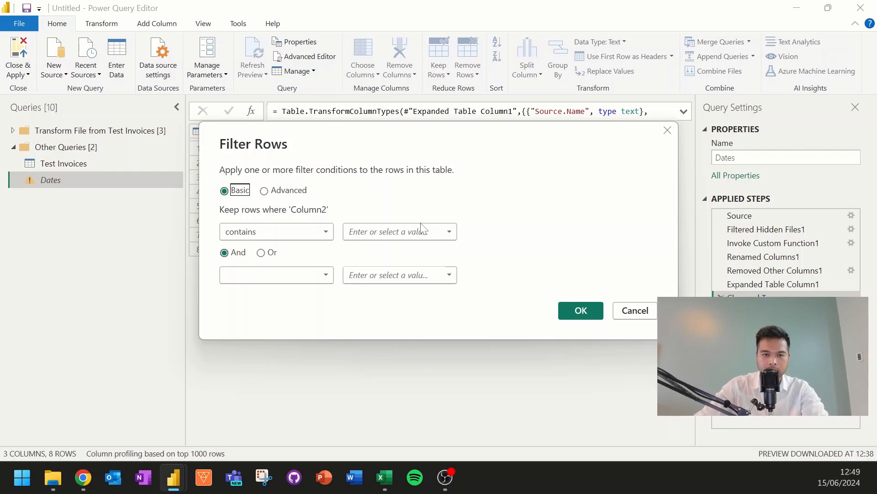
{"action": "type", "text": "D"}
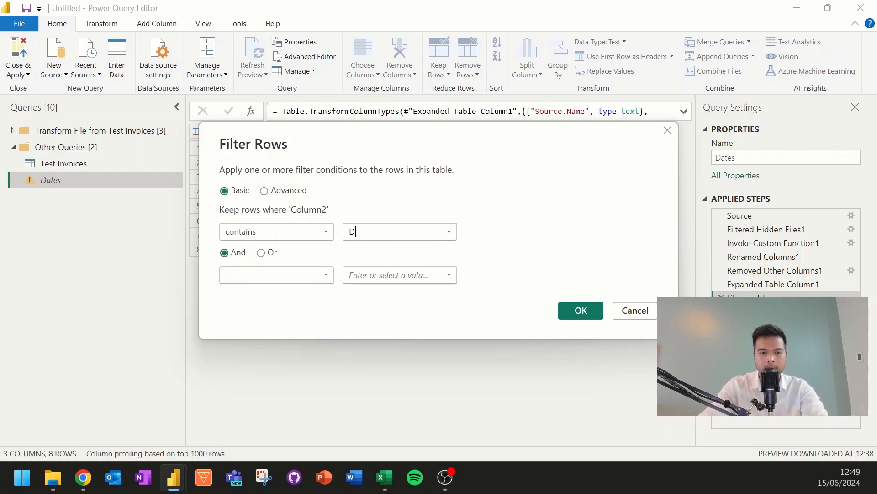
{"action": "type", "text": "ate"}
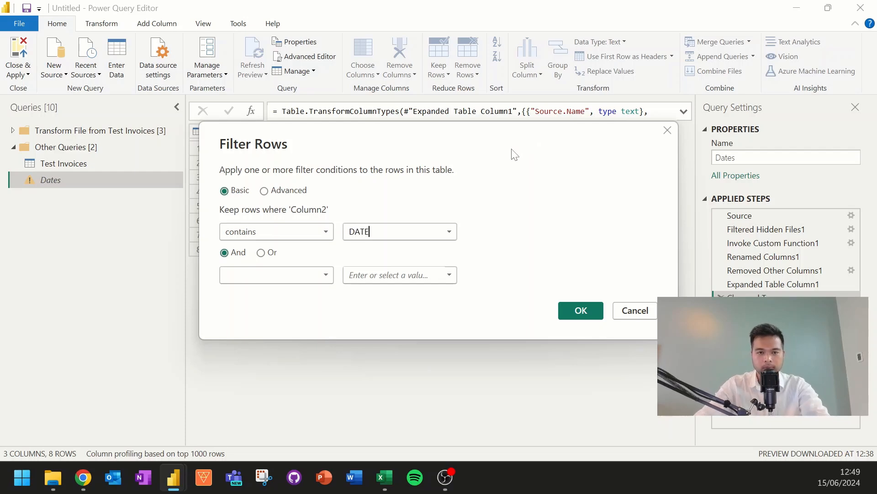
{"action": "left_click", "coordinate": [581, 310]}
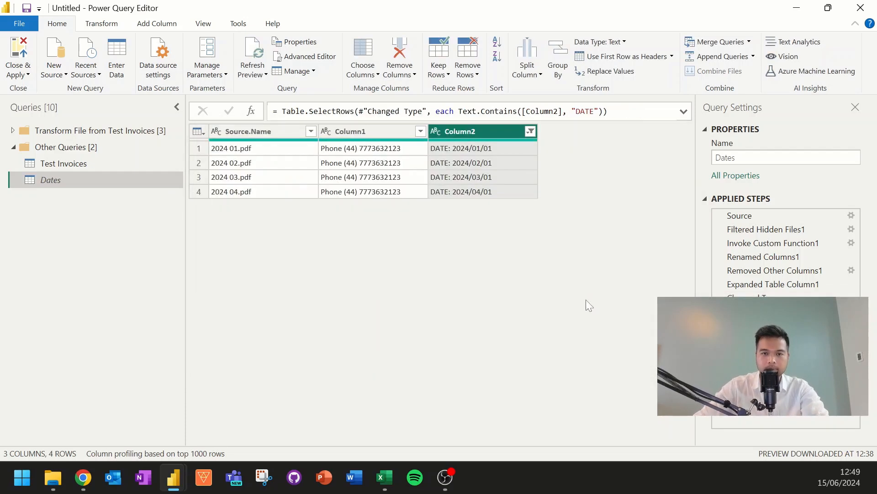
{"action": "mouse_move", "coordinate": [532, 193]}
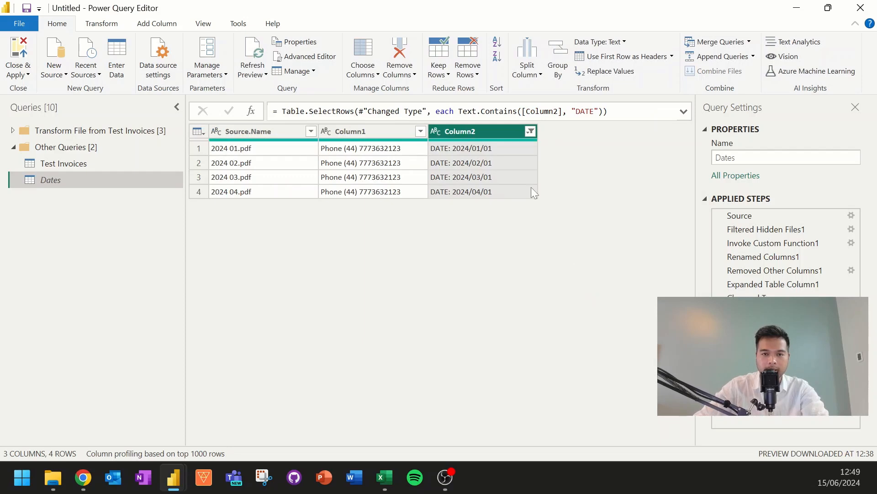
- Replace 'DATE: ' in Column2 with nothing, leaving bare dates like 2024/01/01
{"action": "right_click", "coordinate": [463, 131]}
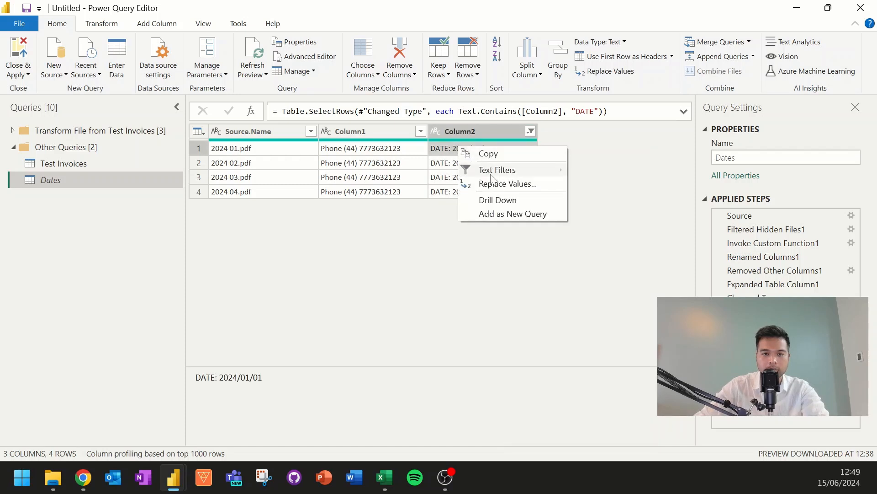
{"action": "mouse_move", "coordinate": [497, 170]}
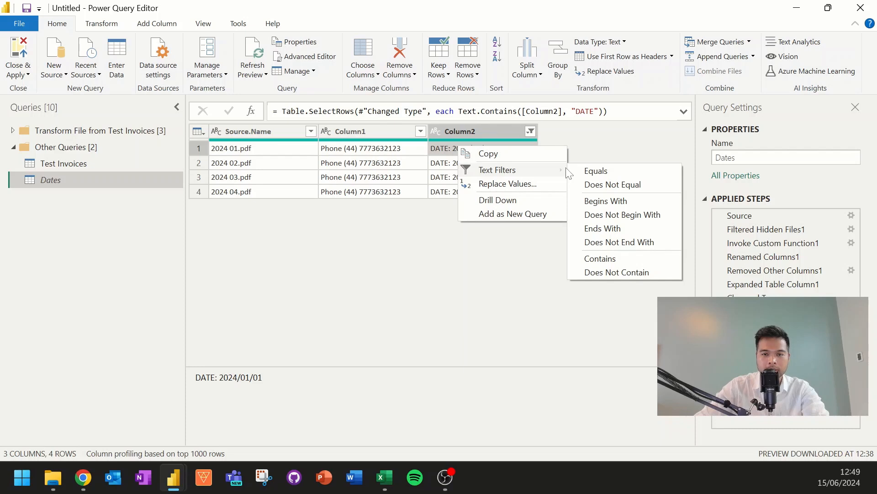
{"action": "left_click", "coordinate": [508, 183]}
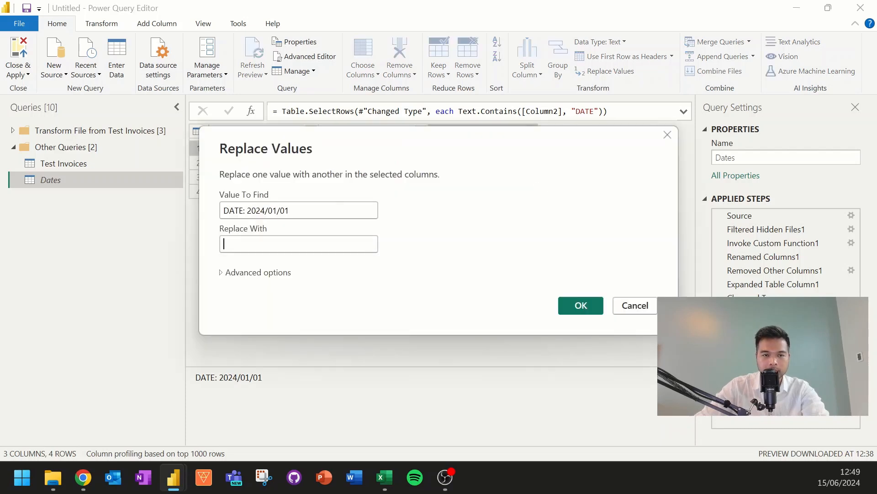
{"action": "double_click", "coordinate": [267, 210]}
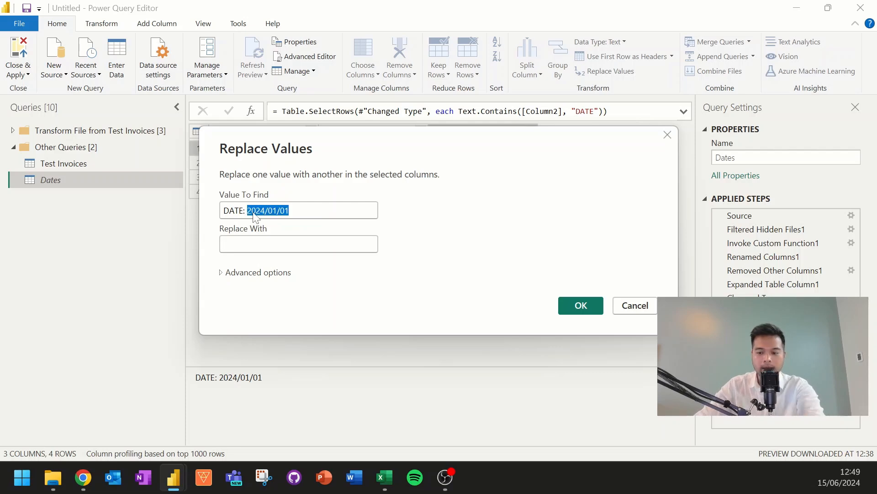
{"action": "key", "text": "Delete"}
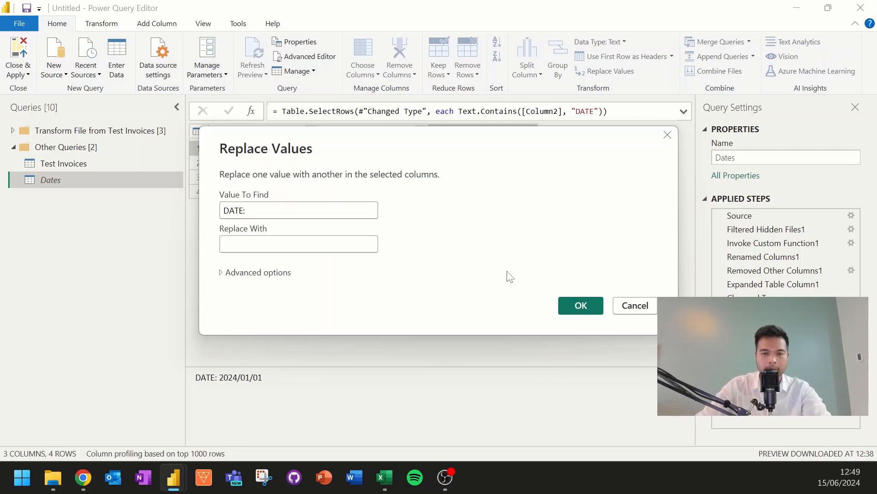
{"action": "left_click", "coordinate": [580, 305]}
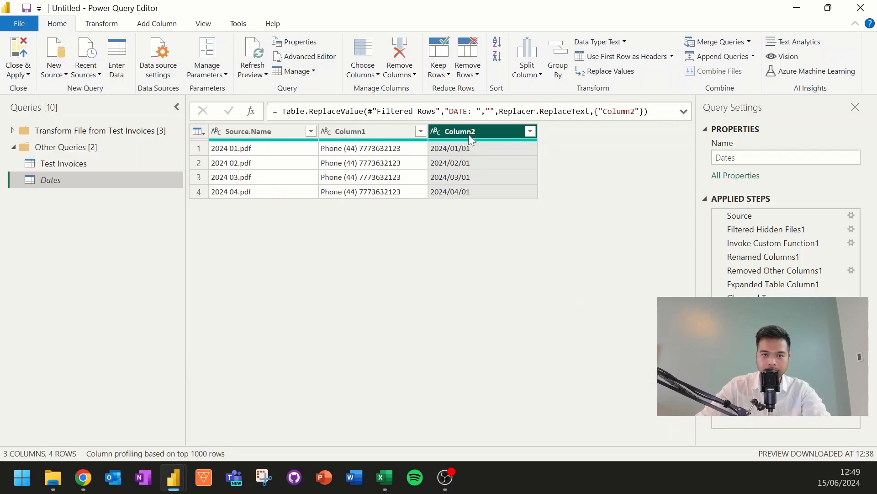
{"action": "mouse_move", "coordinate": [126, 179]}
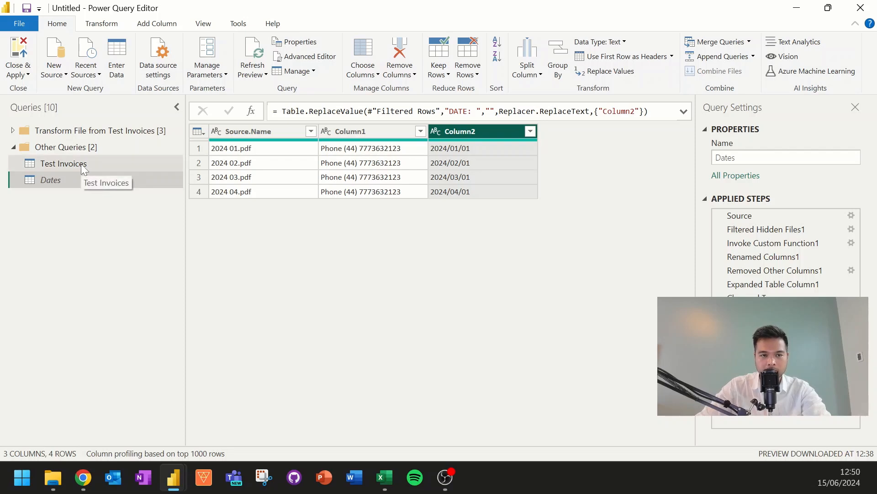
- Merge the Test Invoices query with Dates, matching on Source.Name
{"action": "left_click", "coordinate": [63, 164]}
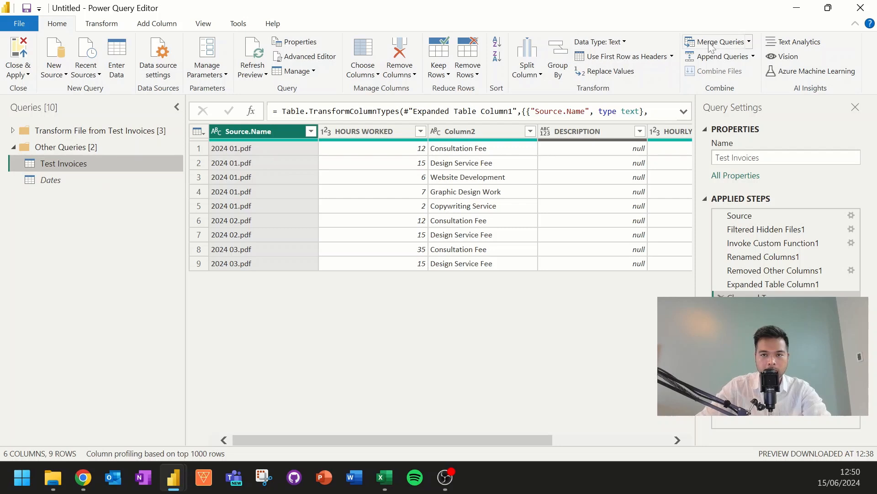
{"action": "left_click", "coordinate": [717, 41]}
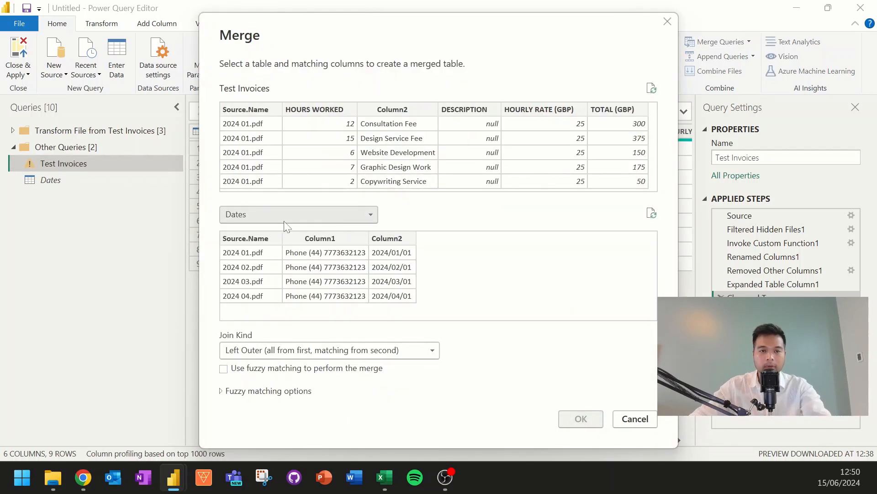
{"action": "mouse_move", "coordinate": [426, 216]}
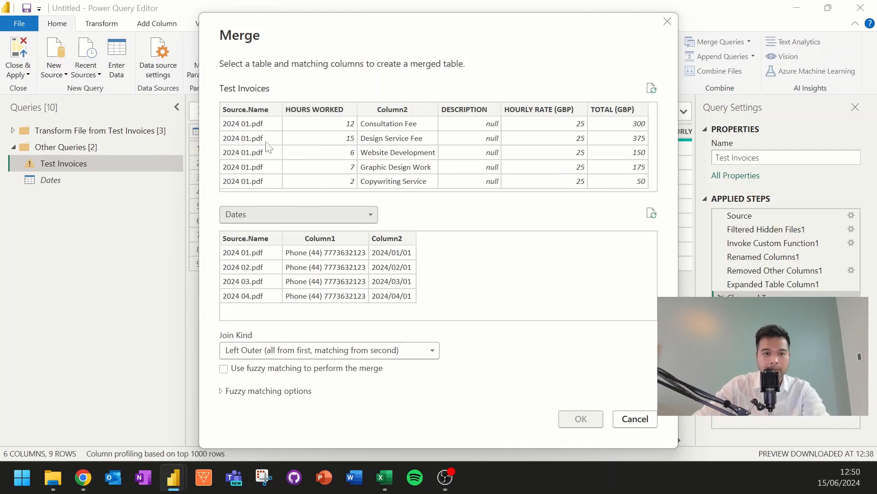
{"action": "left_click", "coordinate": [245, 109]}
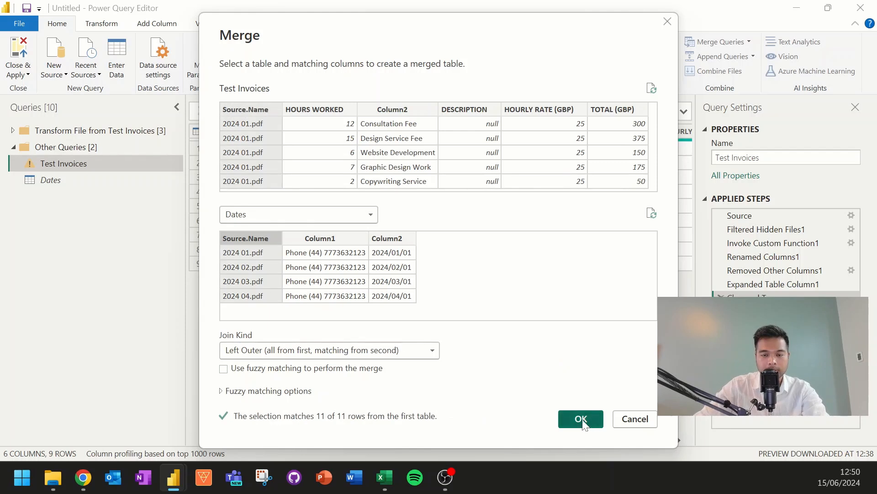
{"action": "left_click", "coordinate": [581, 419]}
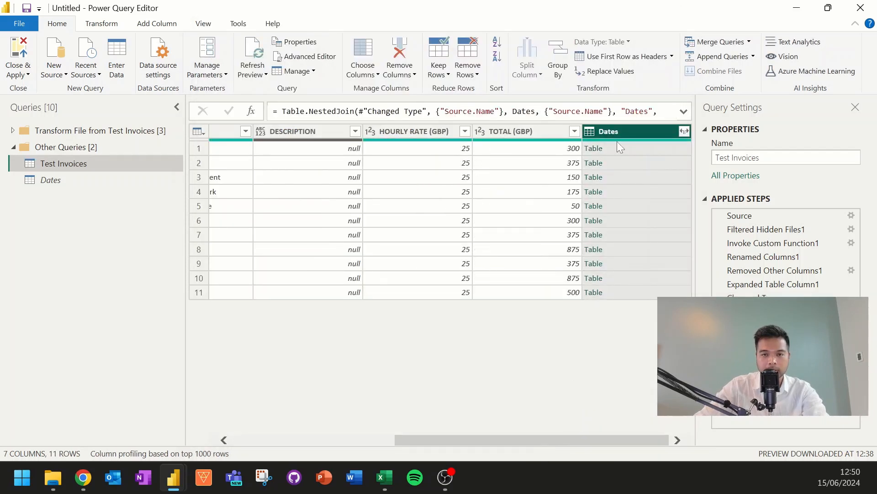
{"action": "mouse_move", "coordinate": [685, 133]}
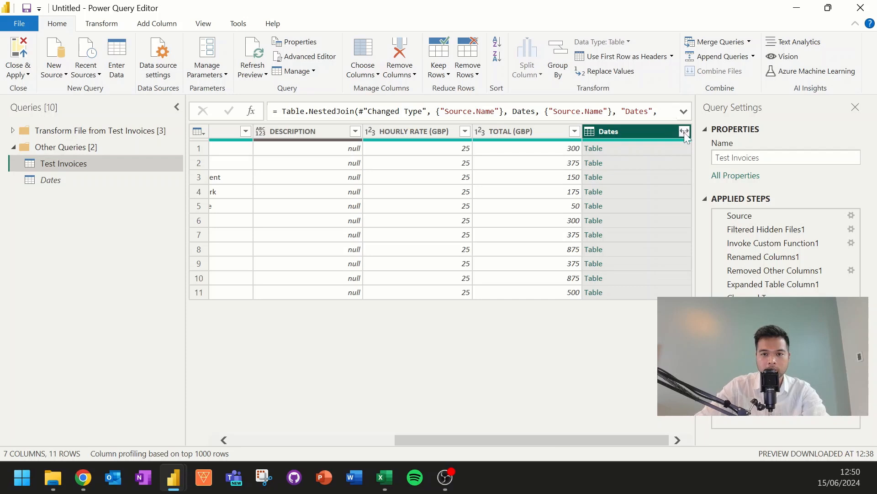
- Expand Column2 from the merged Dates column and apply the changes to the report
{"action": "left_click", "coordinate": [684, 132]}
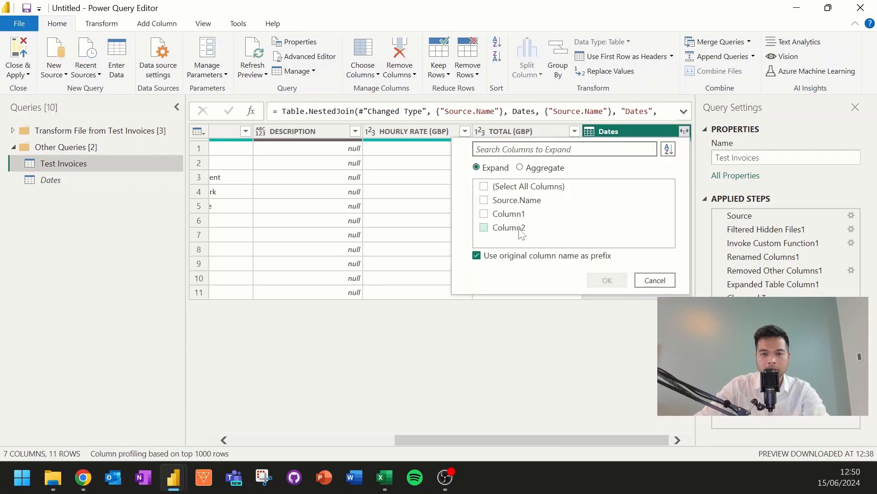
{"action": "left_click", "coordinate": [607, 280]}
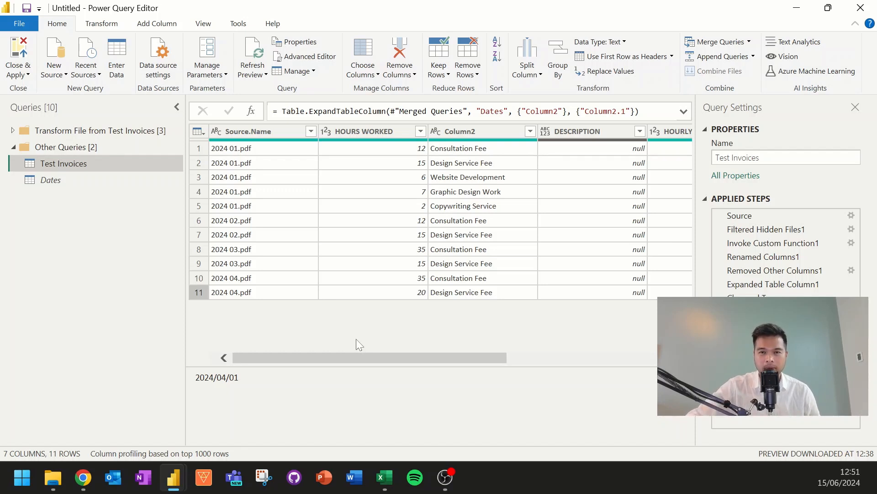
{"action": "mouse_move", "coordinate": [392, 345]}
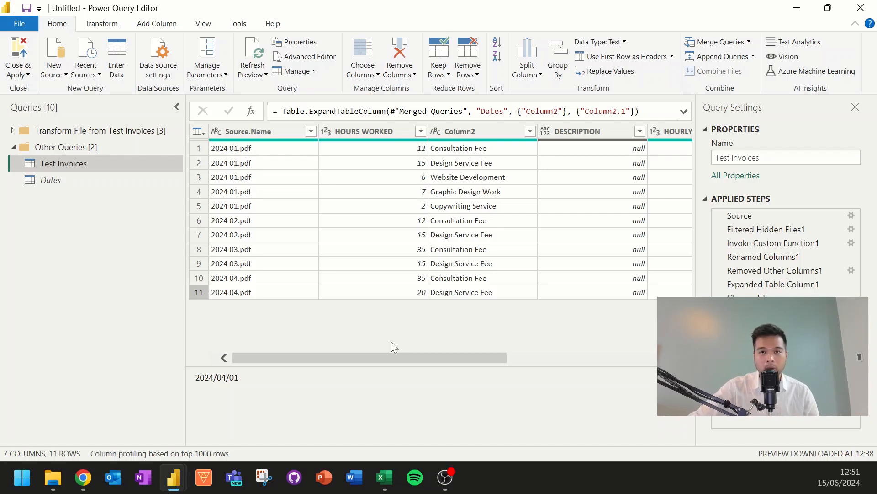
{"action": "mouse_move", "coordinate": [322, 319]}
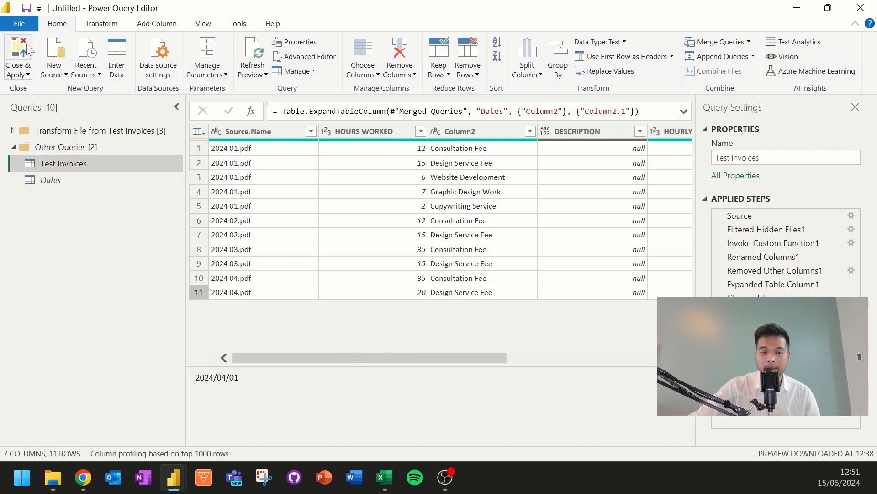
{"action": "mouse_move", "coordinate": [29, 48]}
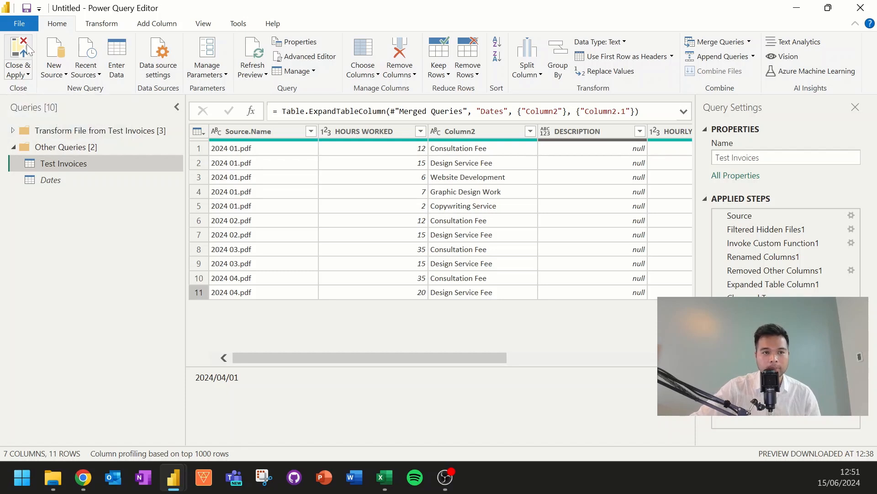
{"action": "left_click", "coordinate": [18, 53]}
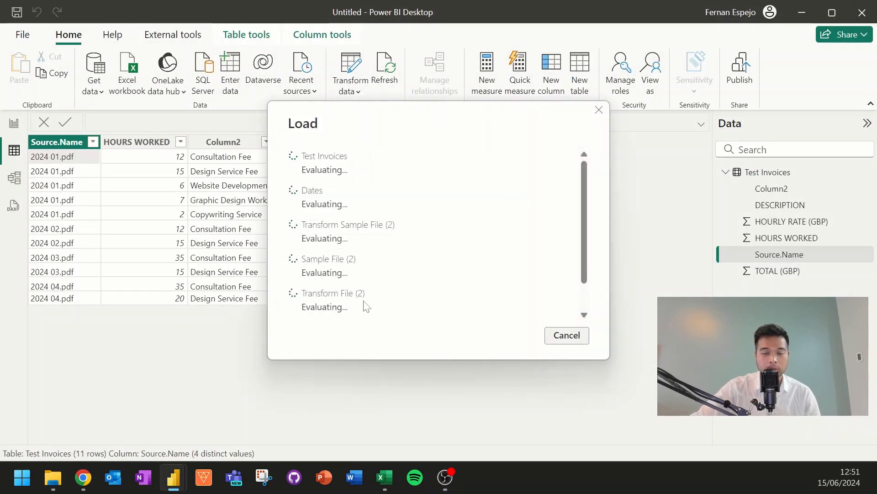
{"action": "left_click", "coordinate": [385, 477]}
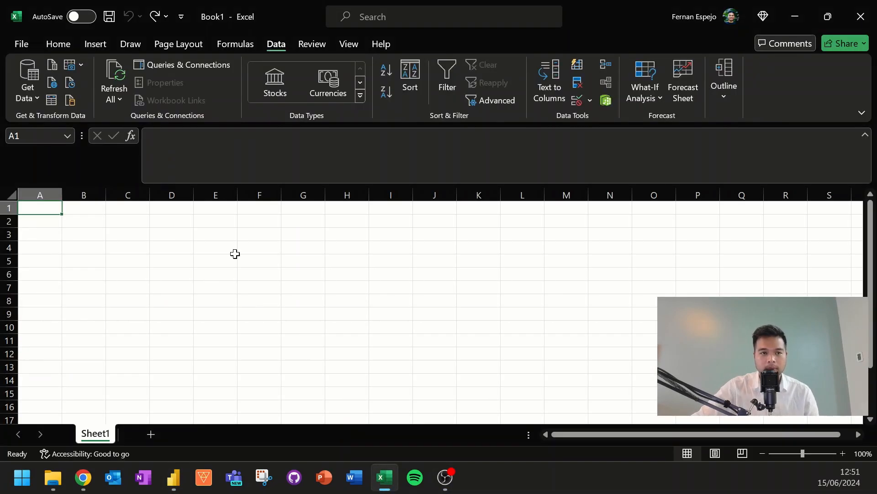
- Open Excel's Get Data list to show the From File options, including From Folder
{"action": "left_click", "coordinate": [26, 85]}
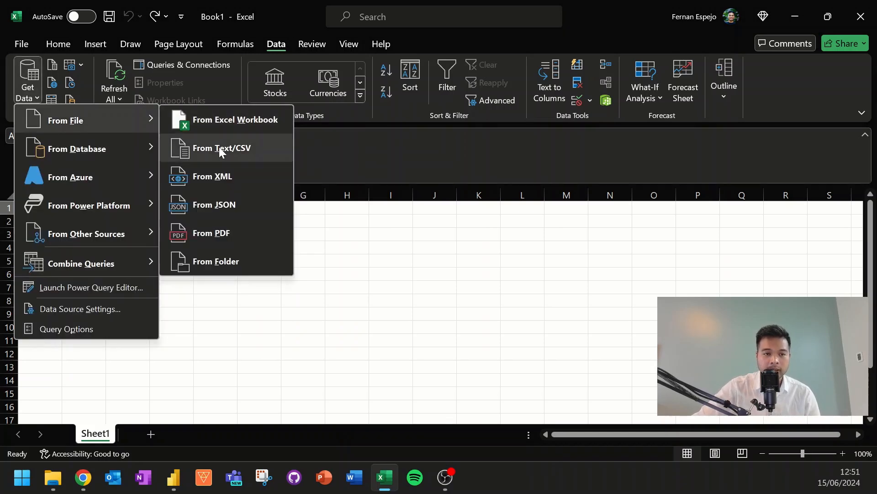
{"action": "mouse_move", "coordinate": [266, 270]}
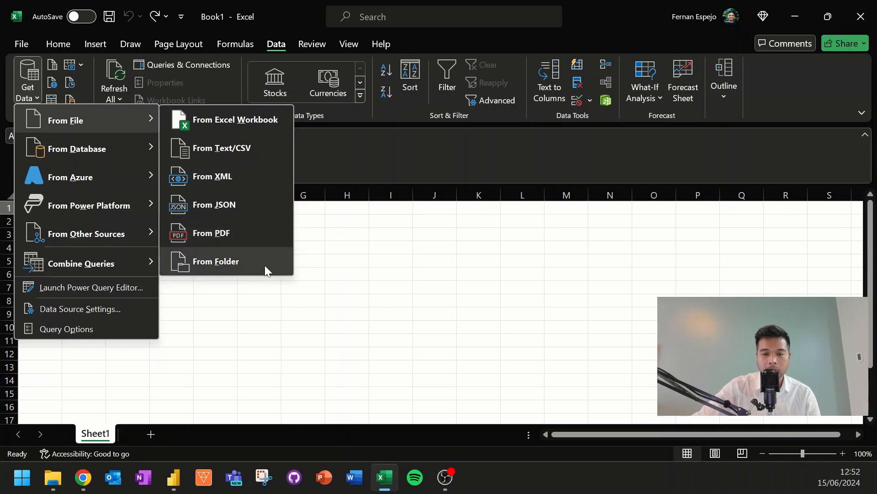
{"action": "mouse_move", "coordinate": [216, 261]}
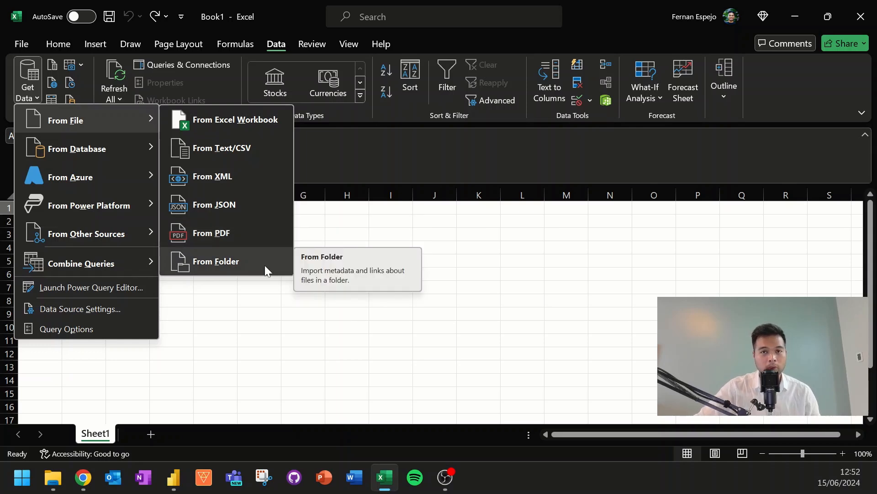